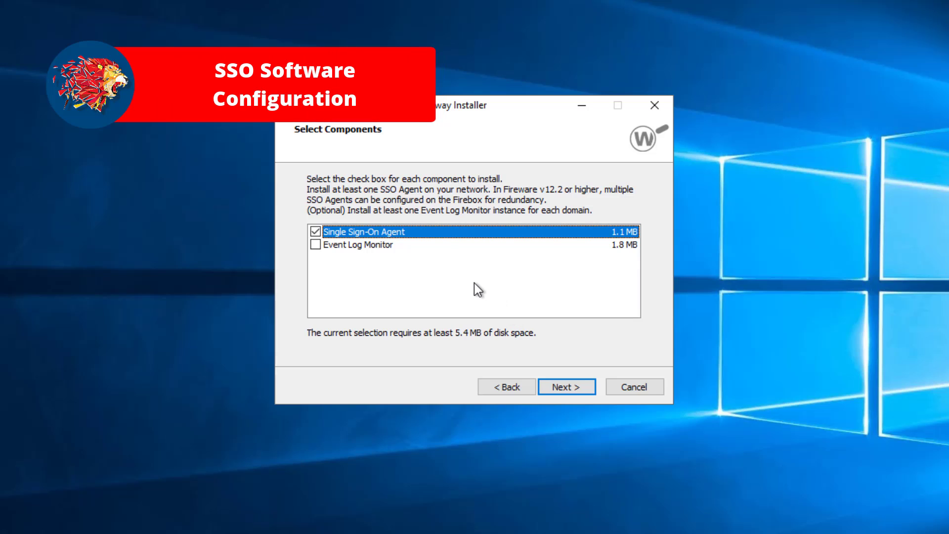
Include the Event Log Monitor component alongside the Single Sign-On Agent
click(315, 244)
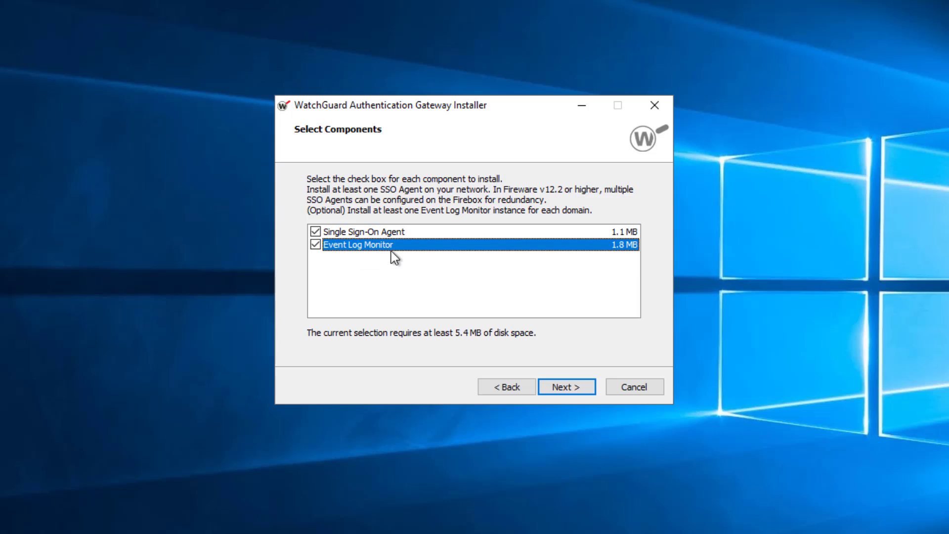
mouse_move(381, 276)
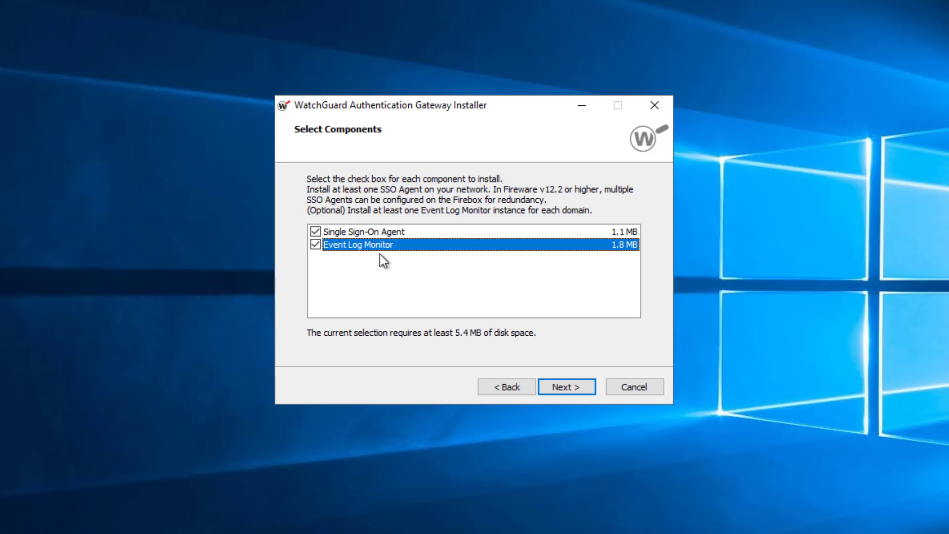
mouse_move(469, 253)
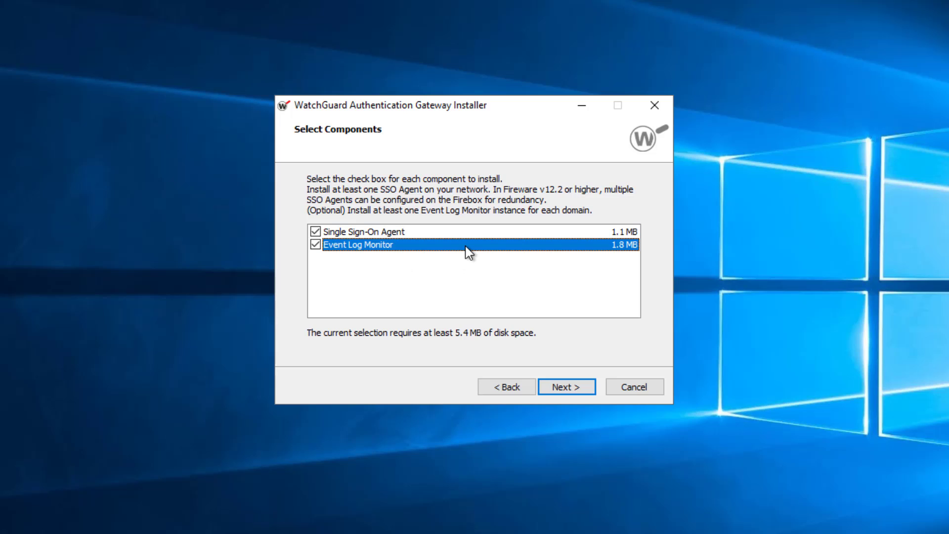
mouse_move(392, 244)
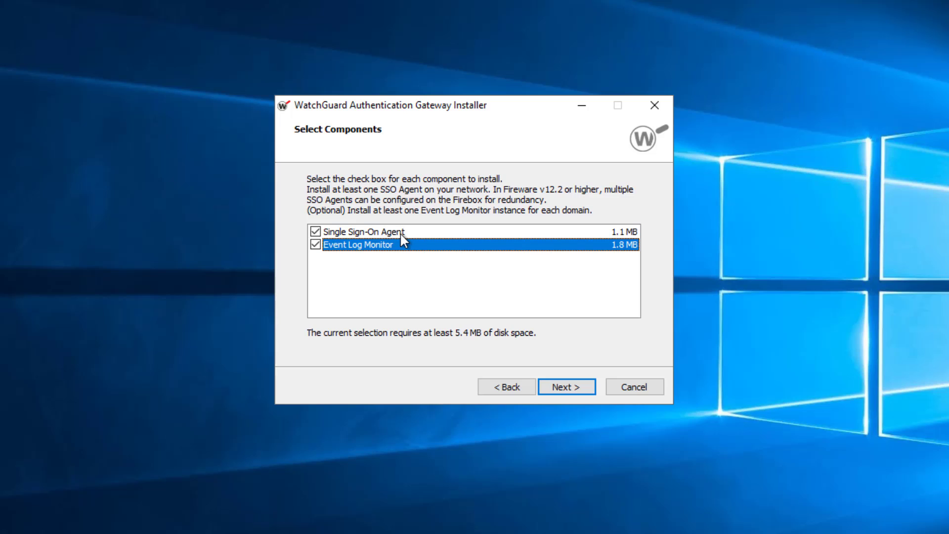
mouse_move(451, 324)
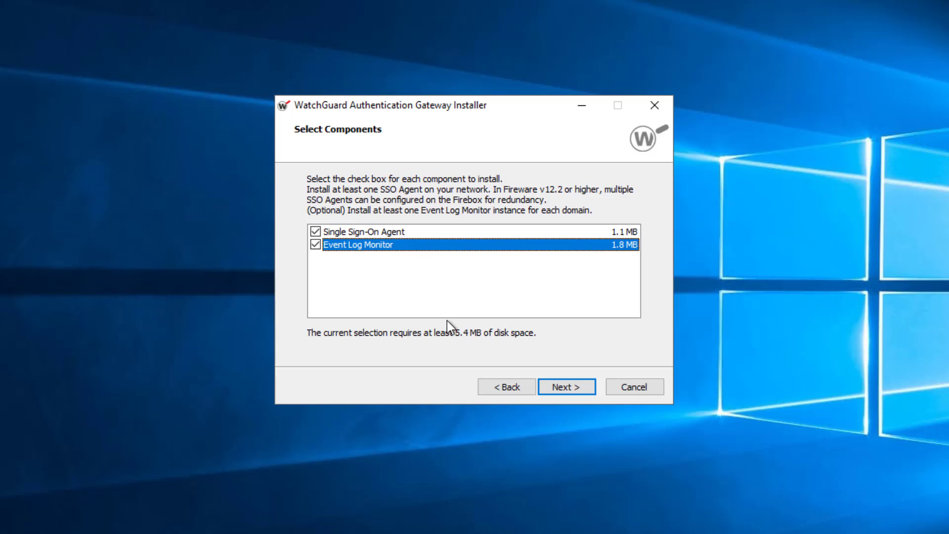
mouse_move(461, 303)
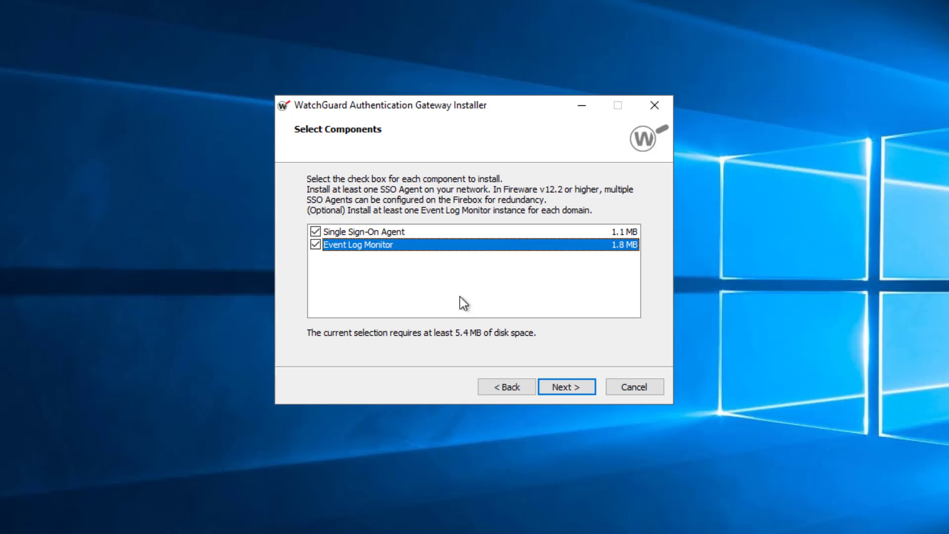
mouse_move(409, 263)
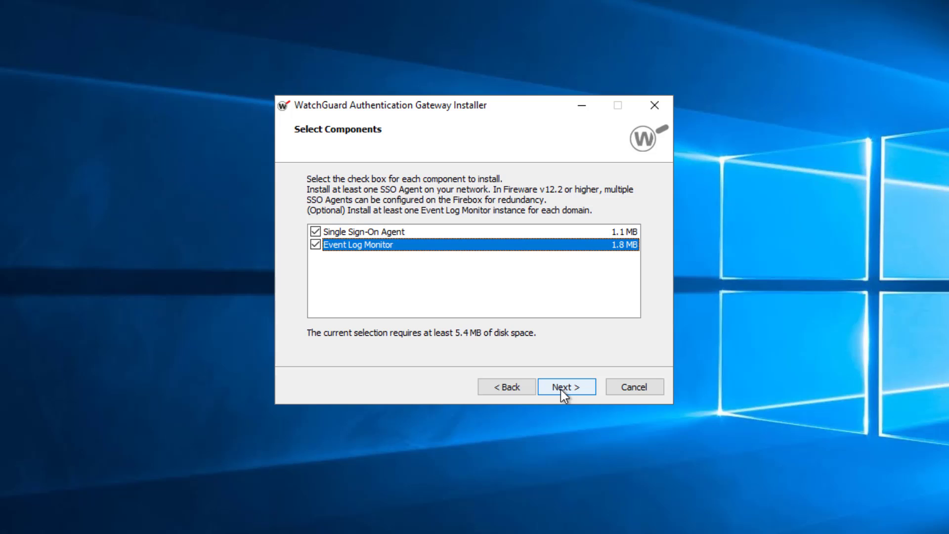
Complete the gateway installation with the domain service account credentials and exit
click(566, 387)
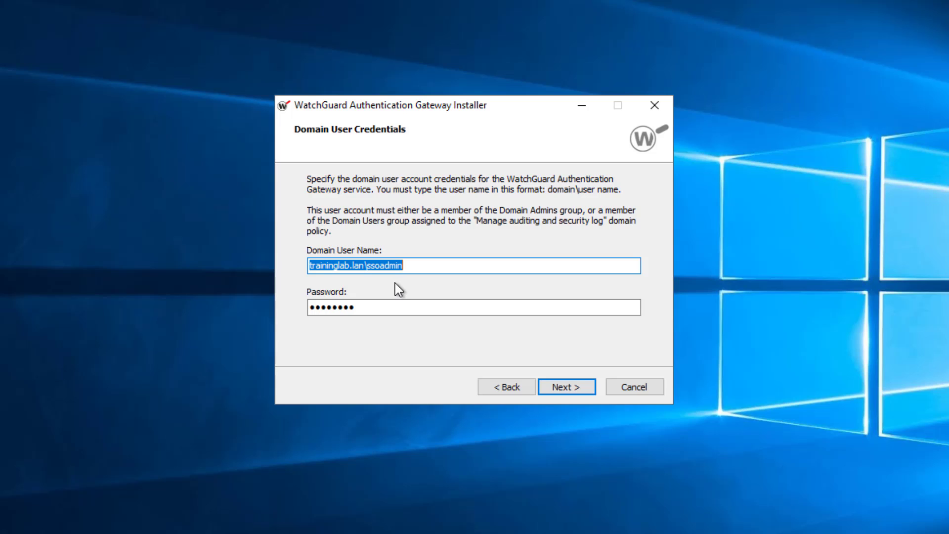
click(566, 387)
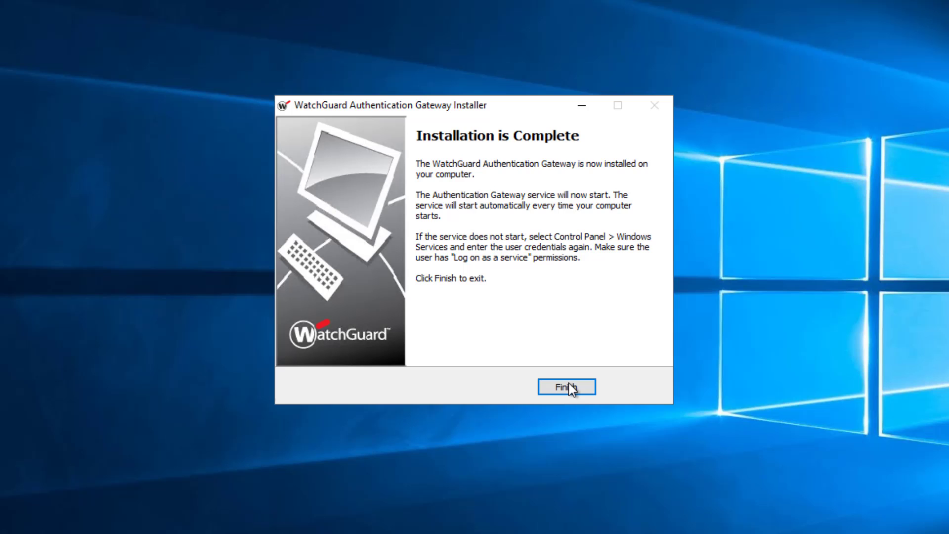
click(567, 387)
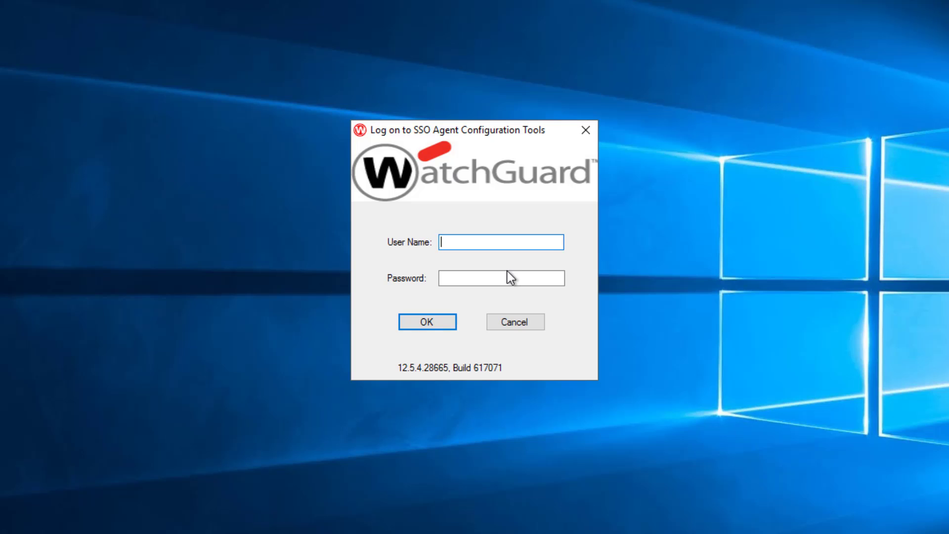
Log on to the SSO Agent Configuration Tools as admin
text(admin)
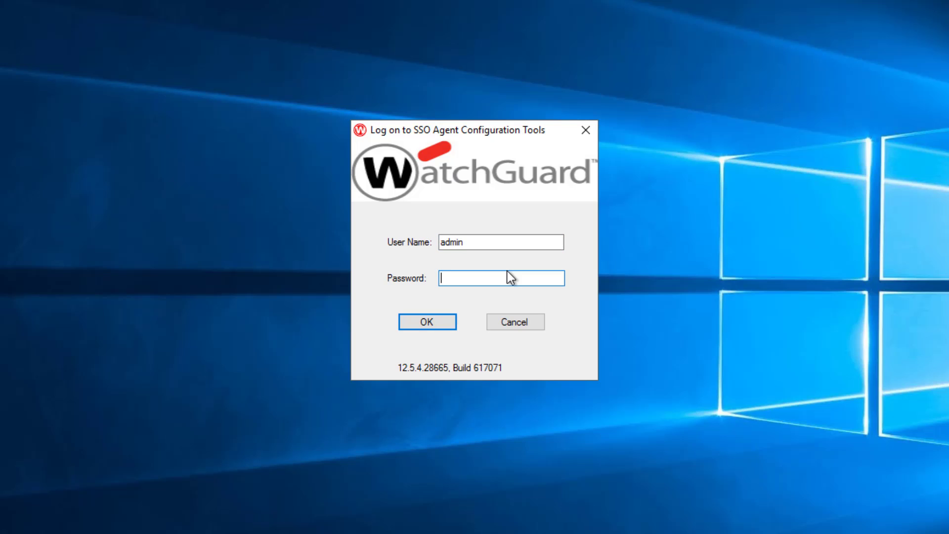
click(427, 323)
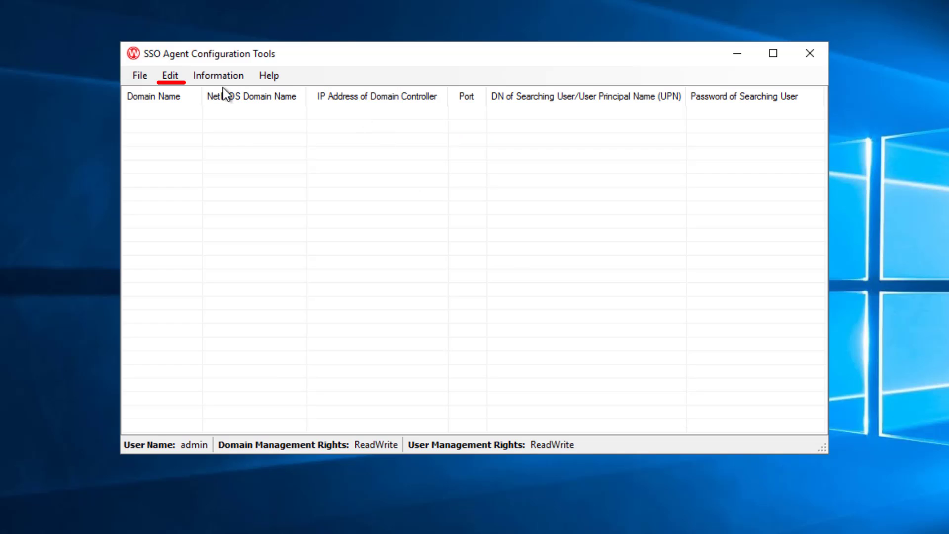
Review the admin and status users in User Management, then close it
click(170, 75)
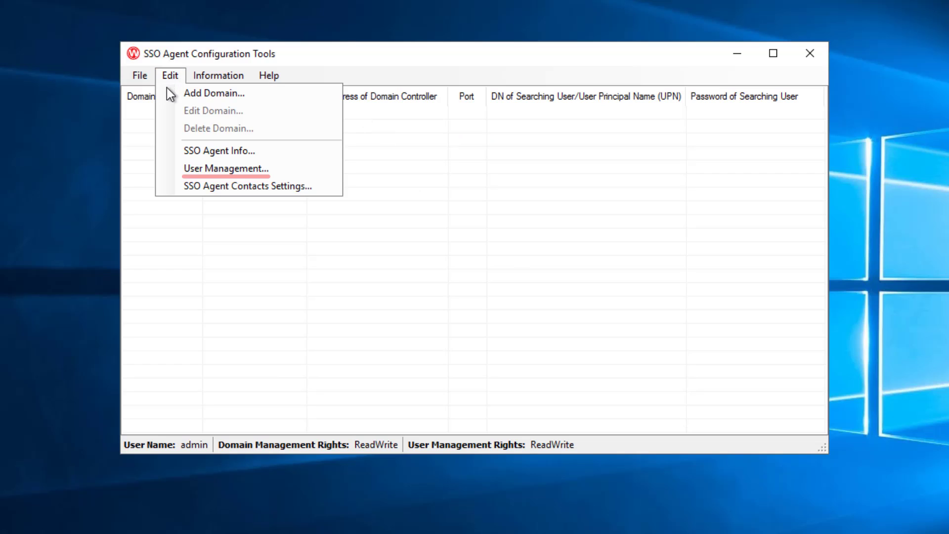
click(220, 168)
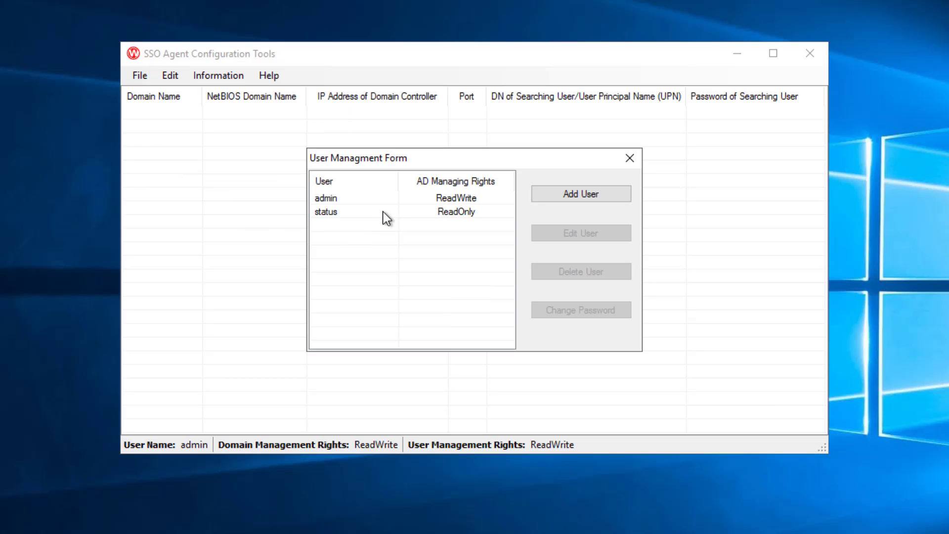
click(326, 197)
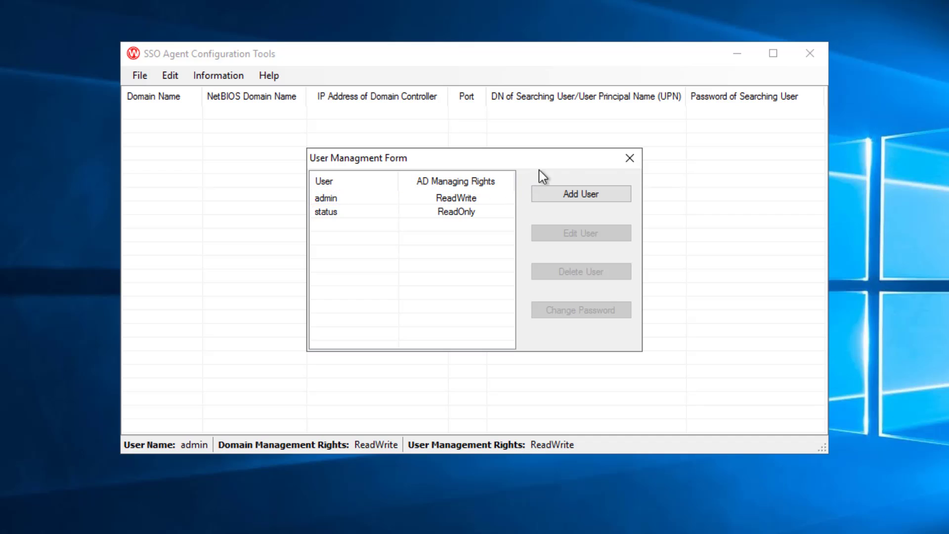
click(629, 159)
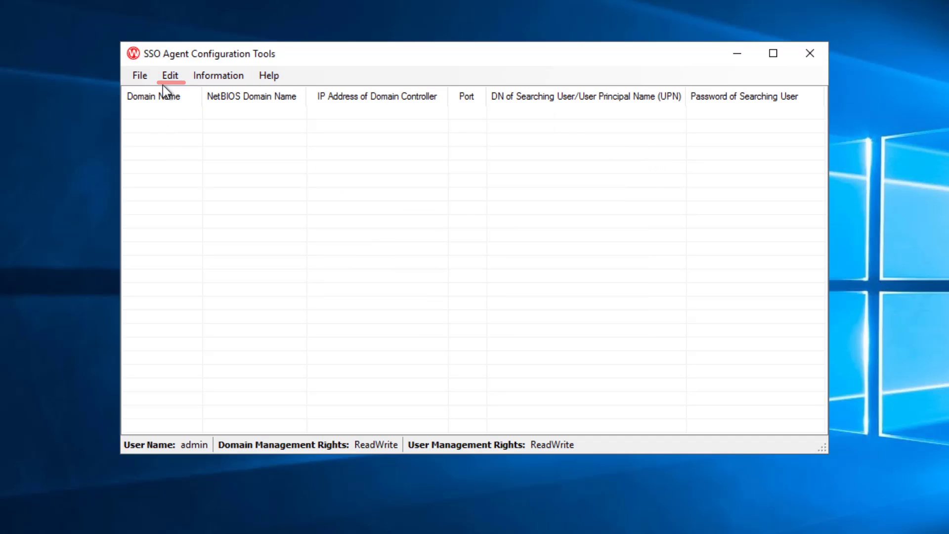
Add domain traininglab.lan with controller 127.0.0.1 on port 389 and a UPN searching user
click(170, 76)
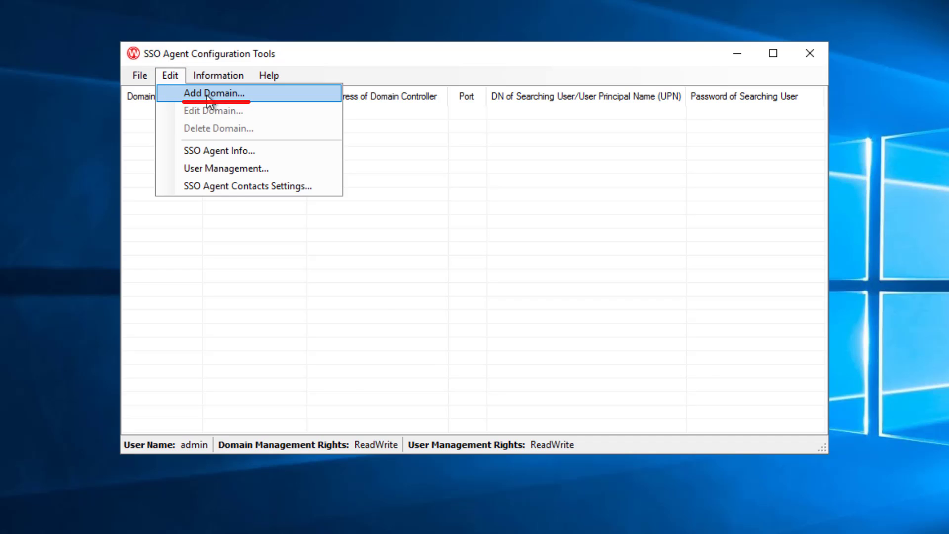
click(208, 93)
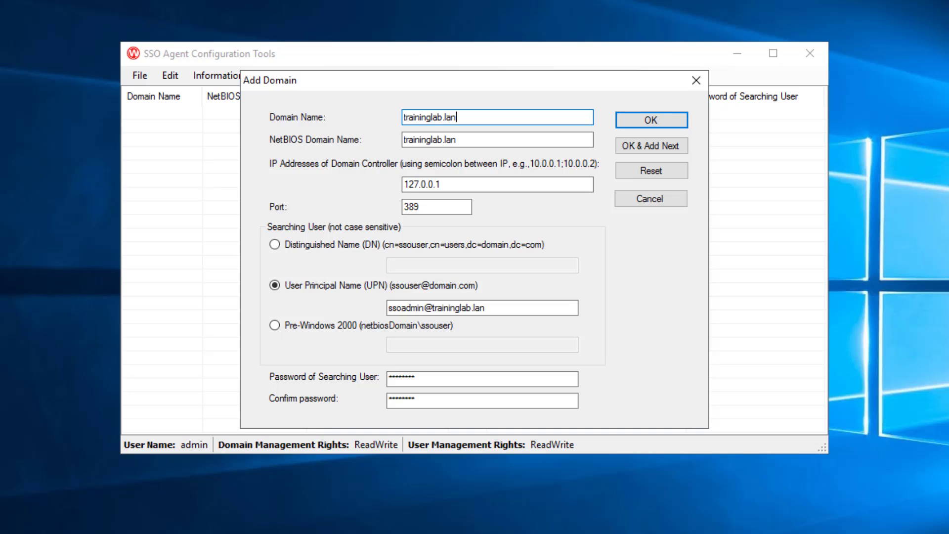
mouse_move(334, 313)
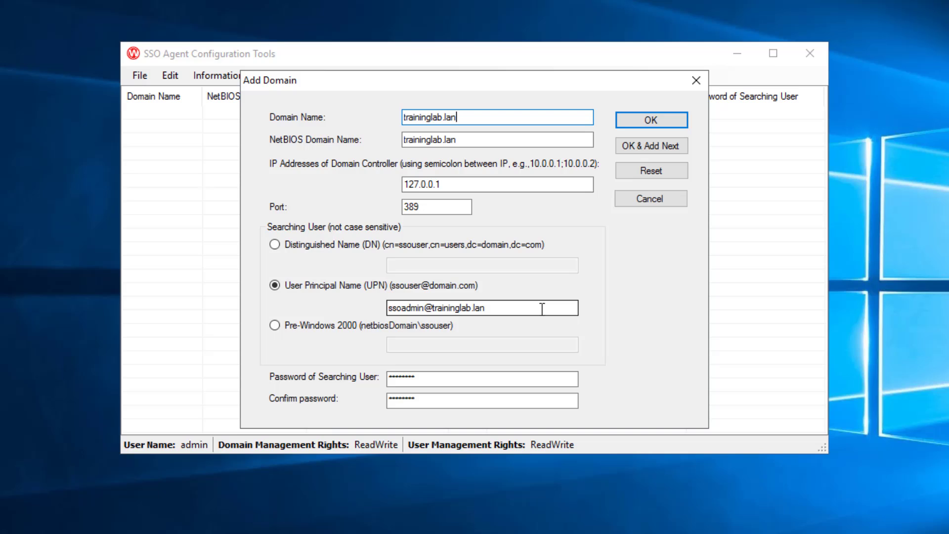
click(651, 119)
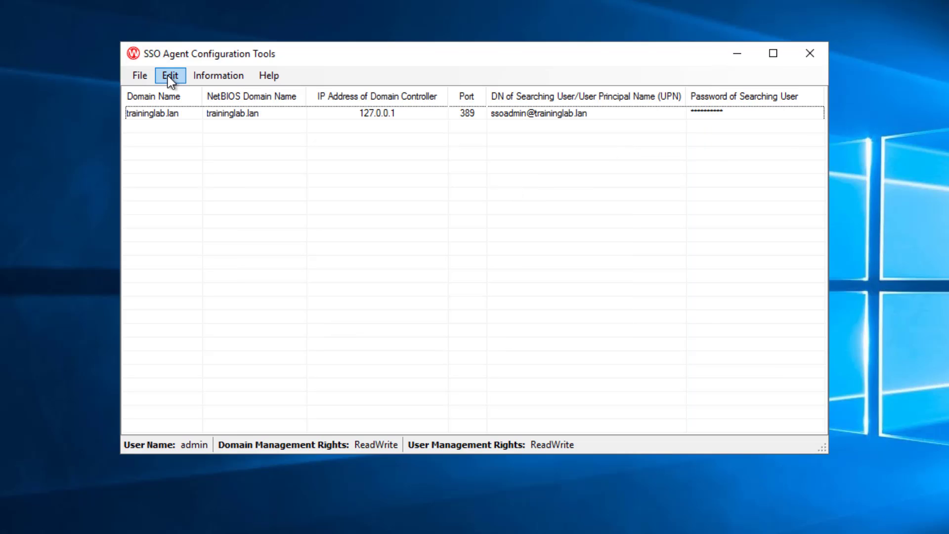
click(170, 75)
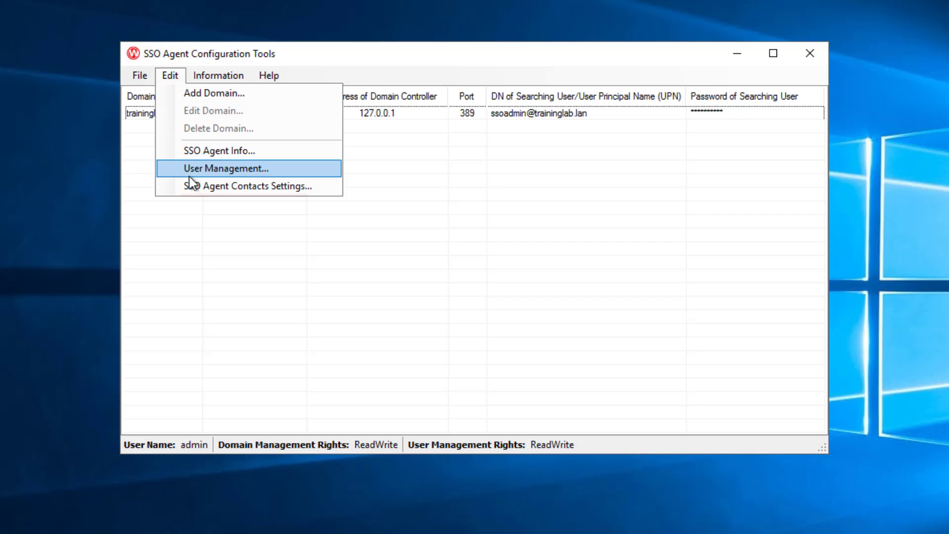
mouse_move(239, 198)
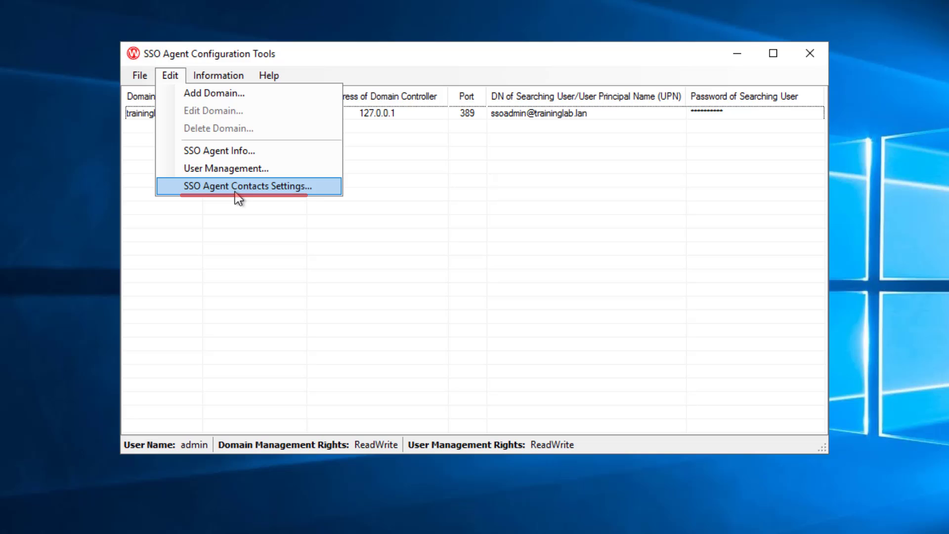
click(247, 186)
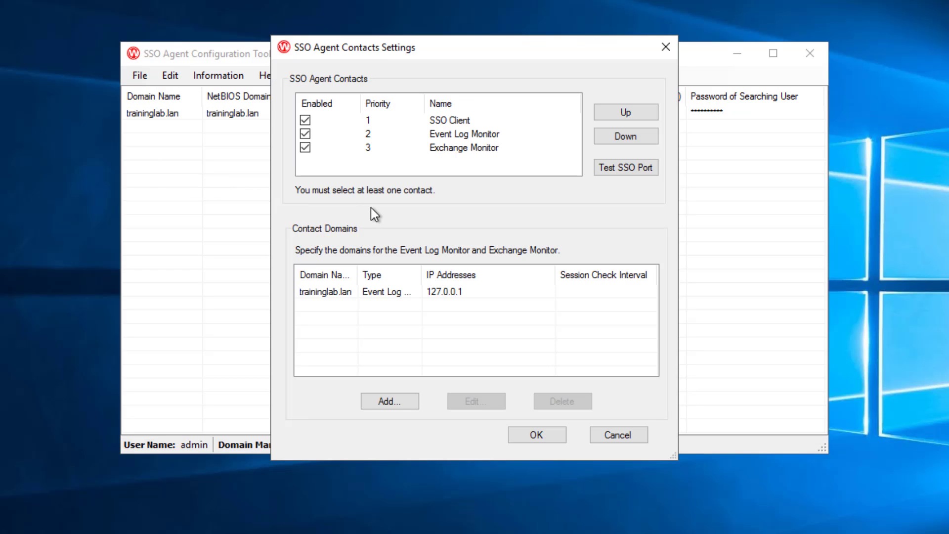
mouse_move(421, 197)
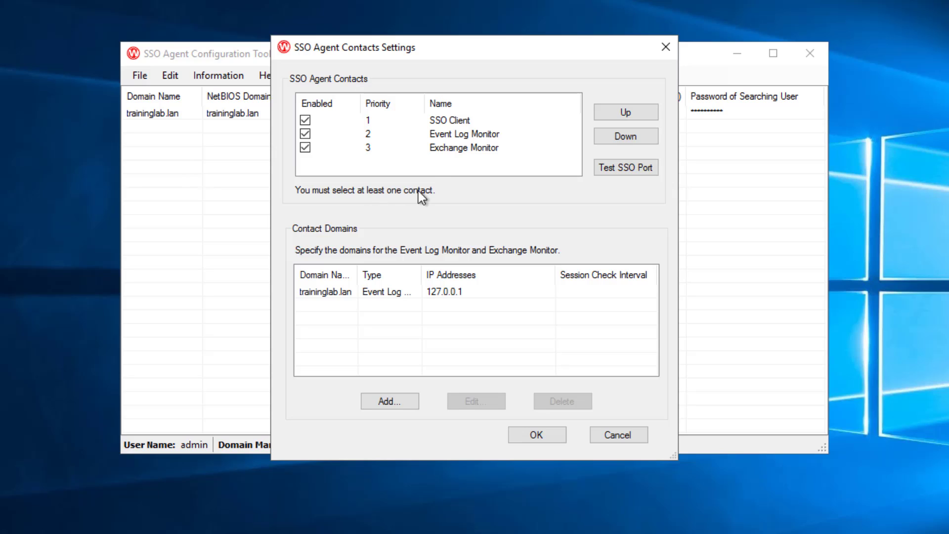
mouse_move(507, 214)
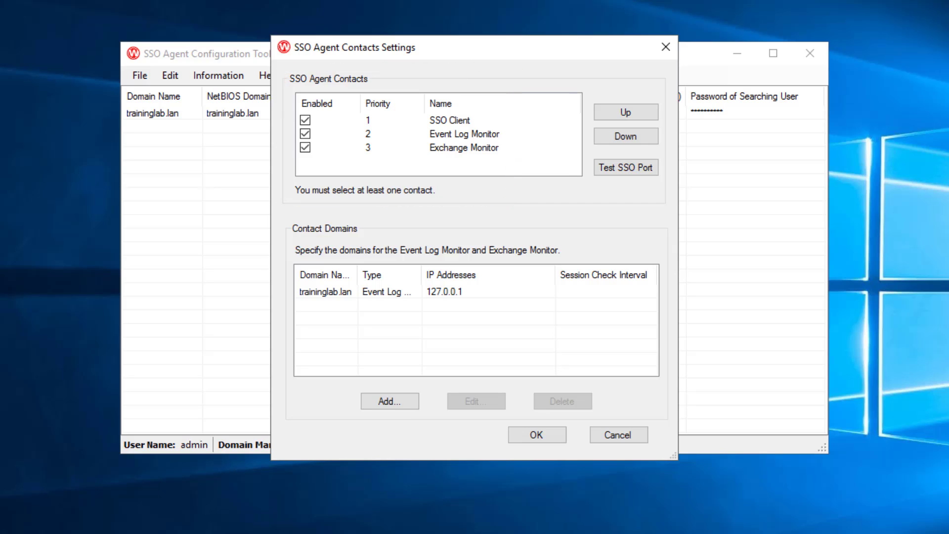
mouse_move(471, 127)
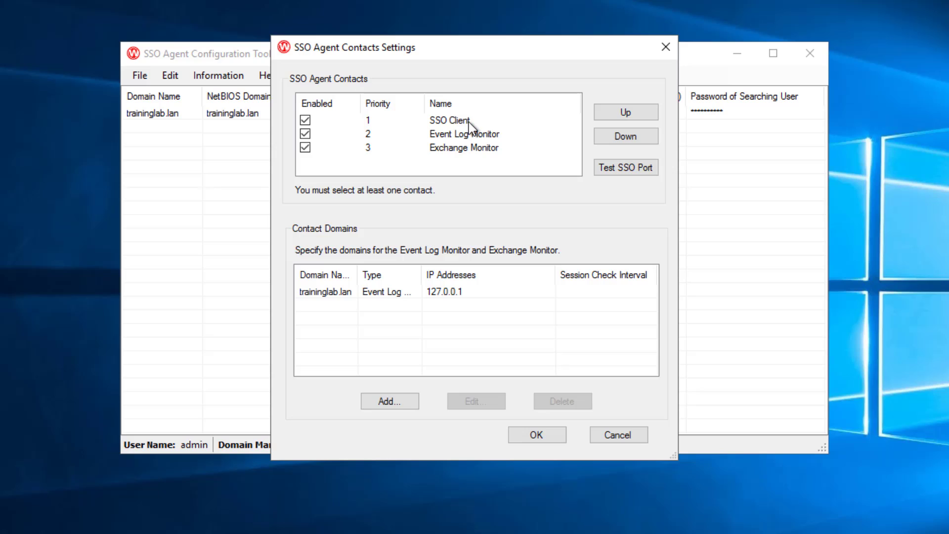
mouse_move(449, 126)
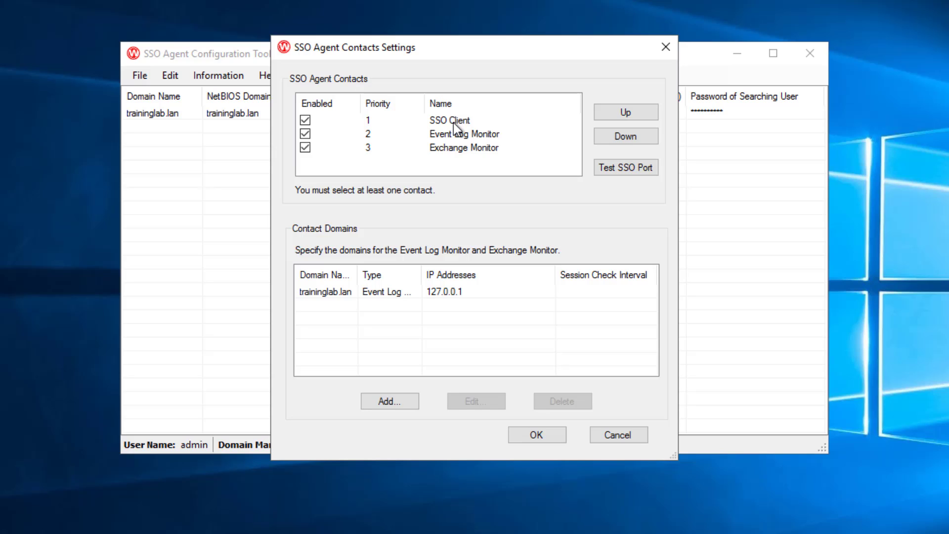
mouse_move(505, 156)
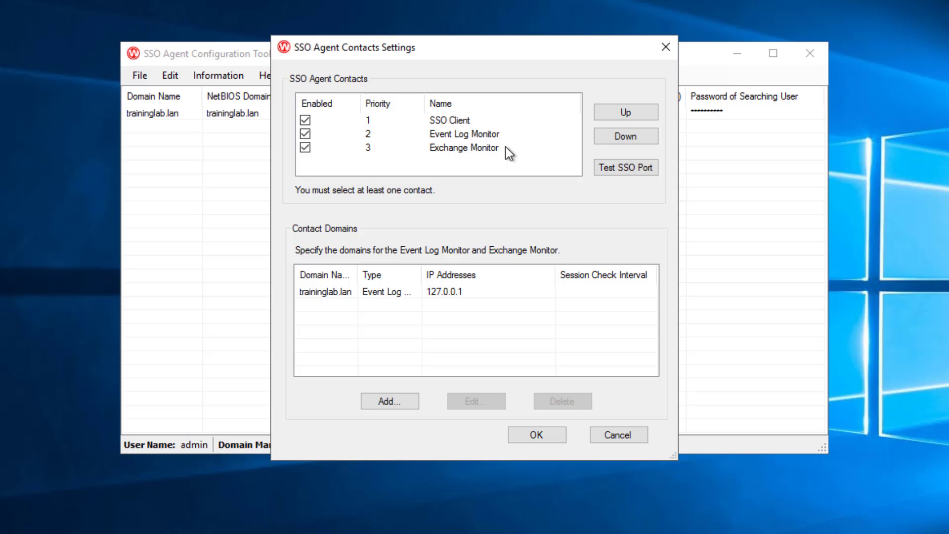
mouse_move(466, 301)
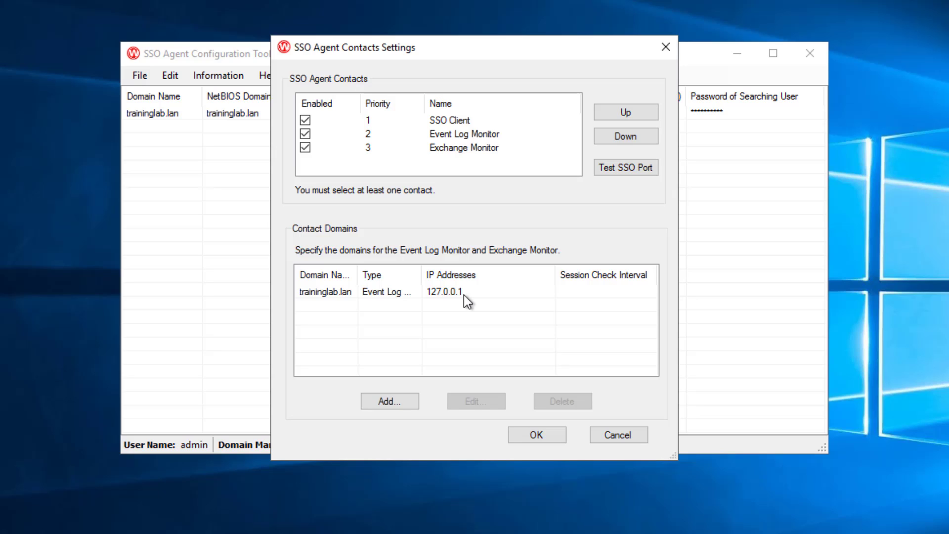
mouse_move(445, 212)
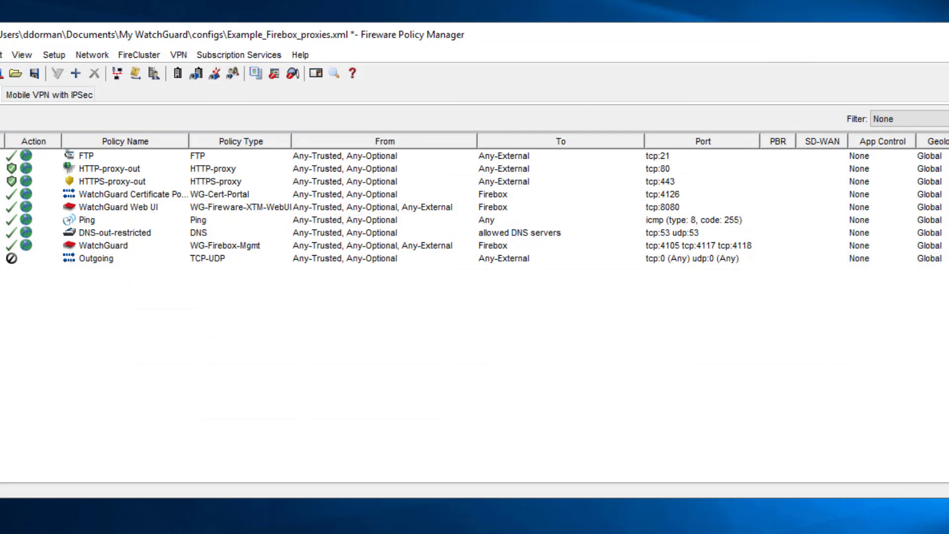
Bring up the Firebox Single Sign-On settings under Setup > Authentication
click(53, 53)
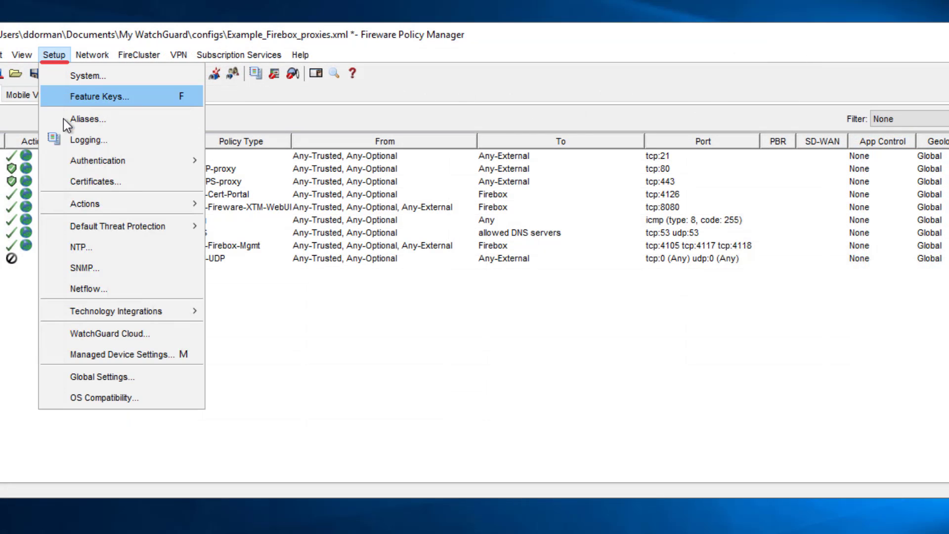
mouse_move(99, 160)
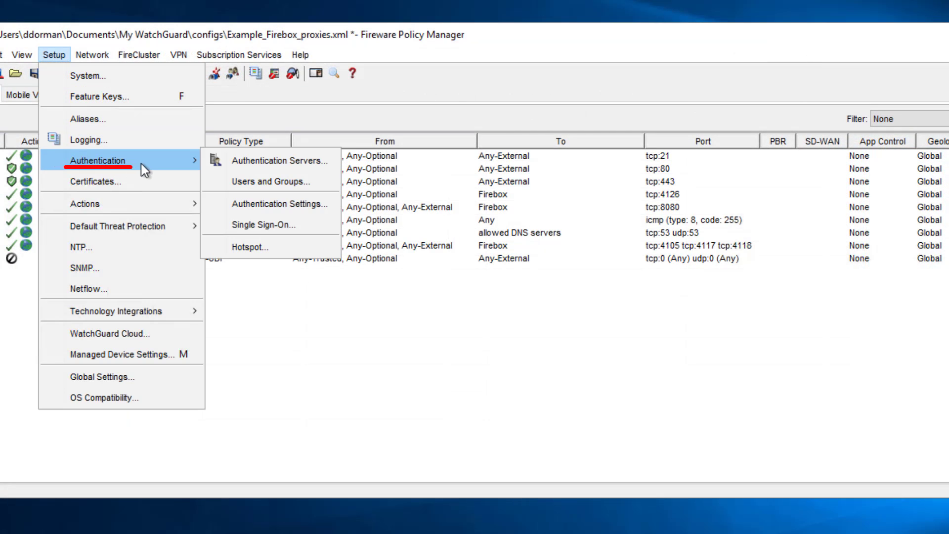
mouse_move(289, 232)
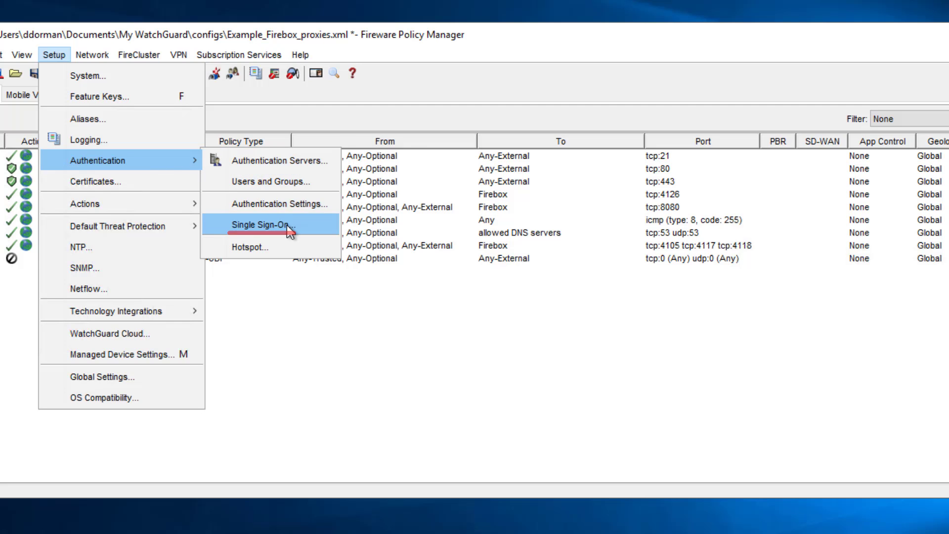
click(260, 225)
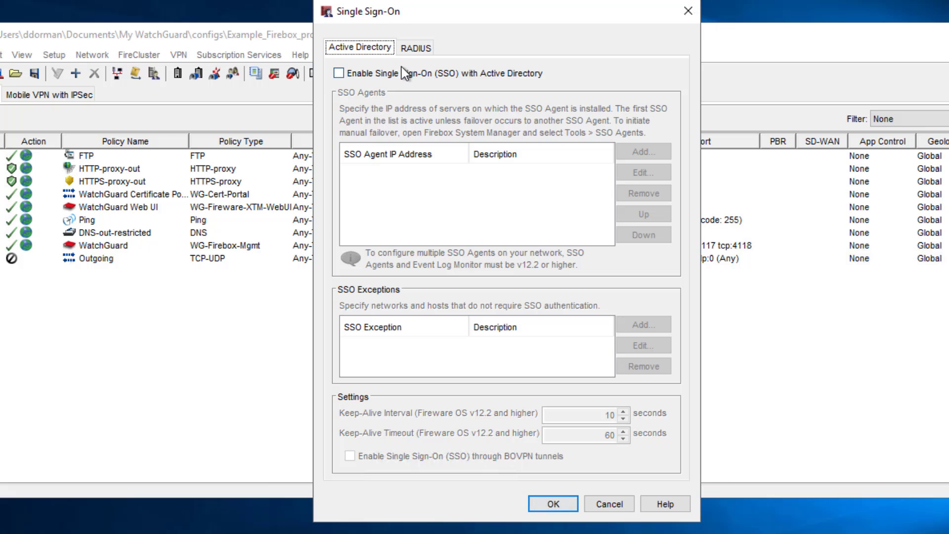
Enable Active Directory SSO and add SSO agent 203.0.113.2 described as primary DC
click(338, 73)
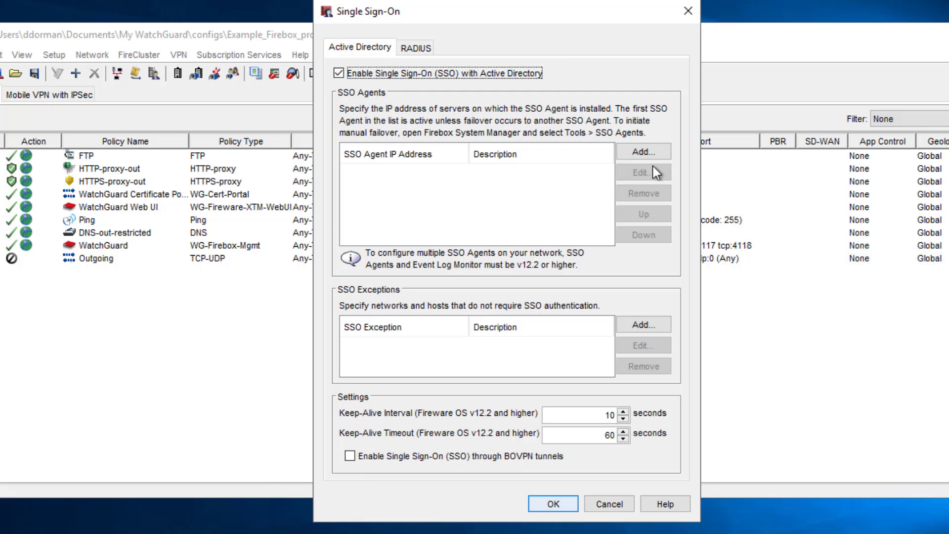
click(647, 151)
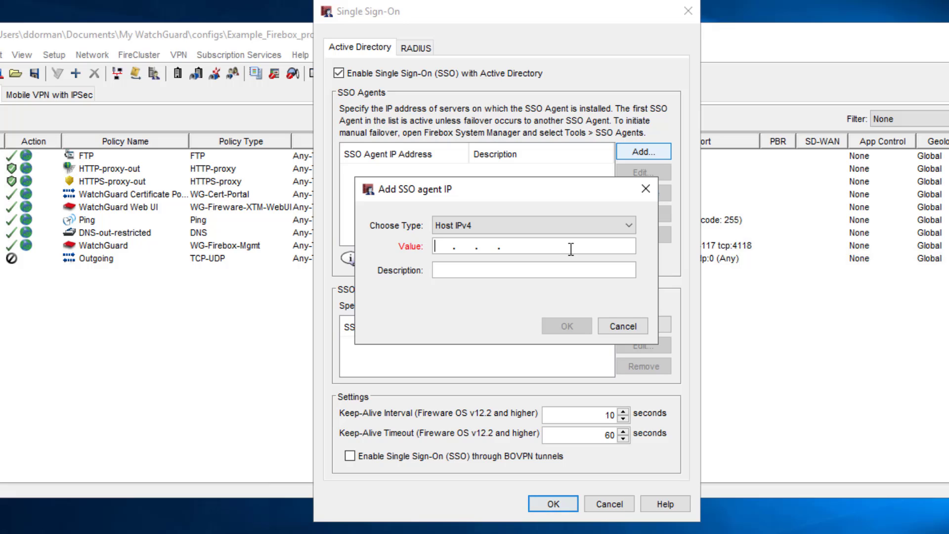
click(567, 327)
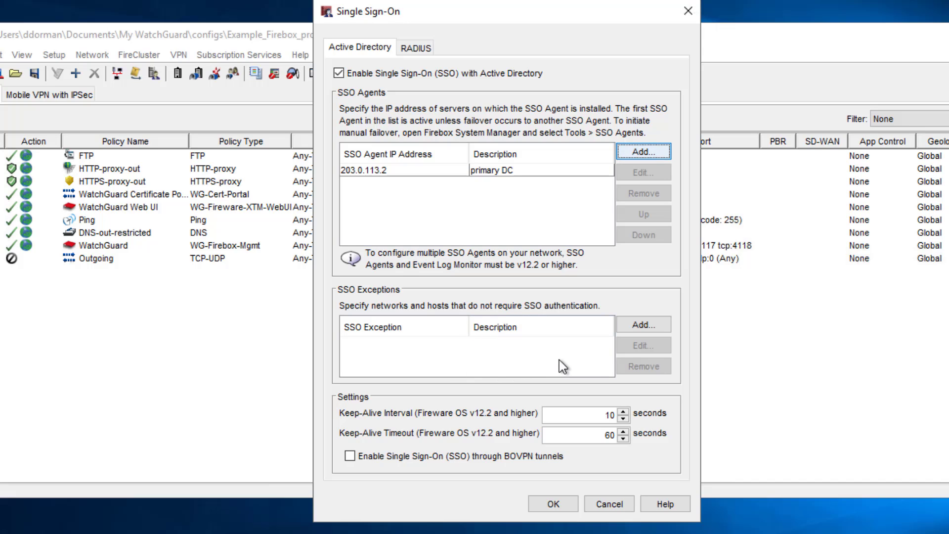
mouse_move(586, 364)
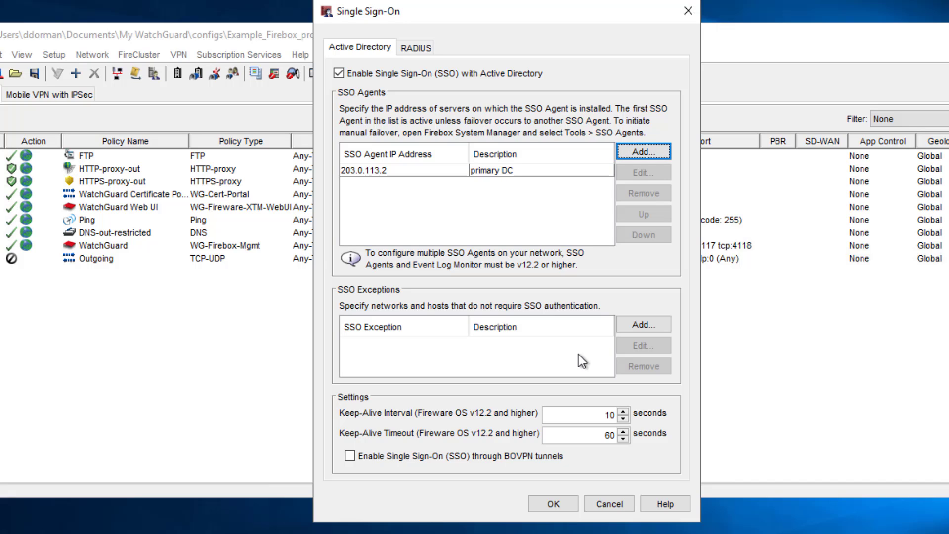
Add SSO exceptions for network 192.168.67.0/24 (guest network) and host 192.168.45.3 (printer)
click(644, 324)
text(guest network)
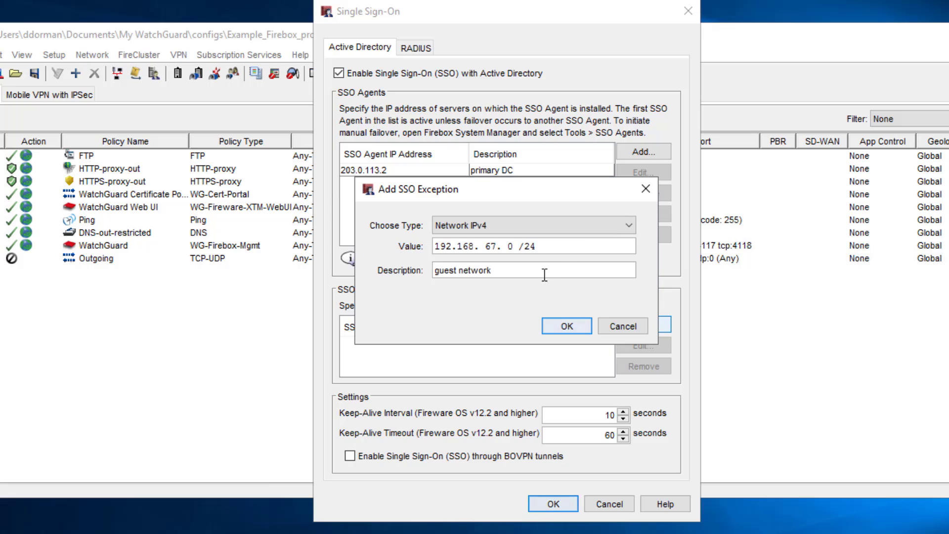
click(567, 326)
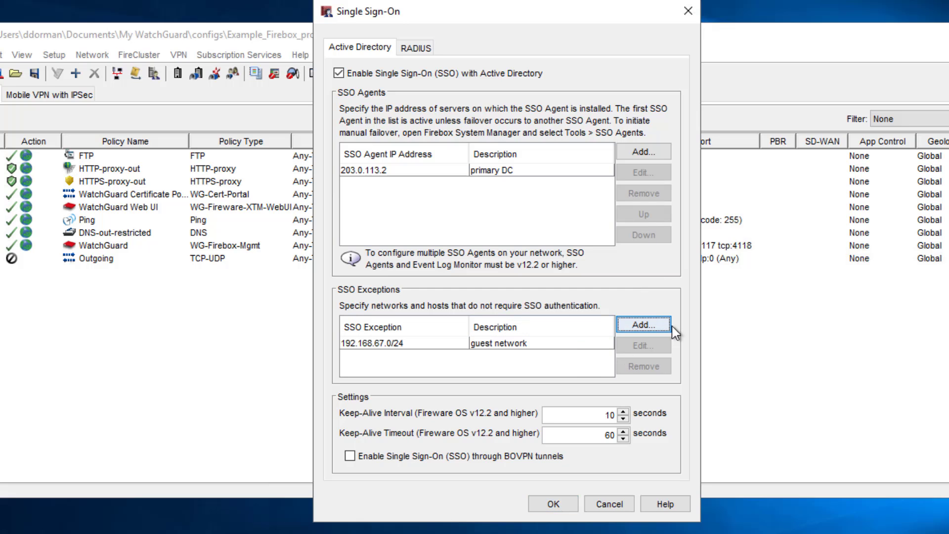
click(643, 324)
text(printer)
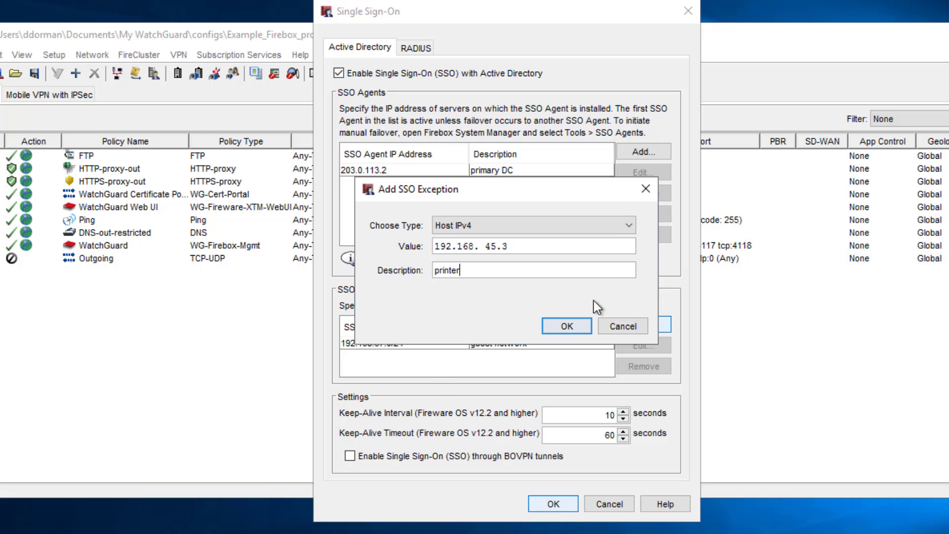
click(567, 327)
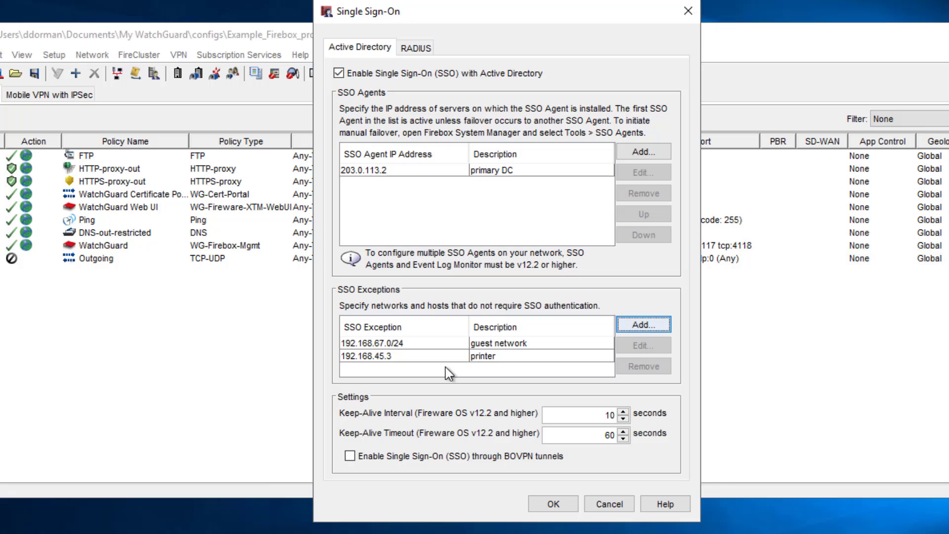
mouse_move(519, 380)
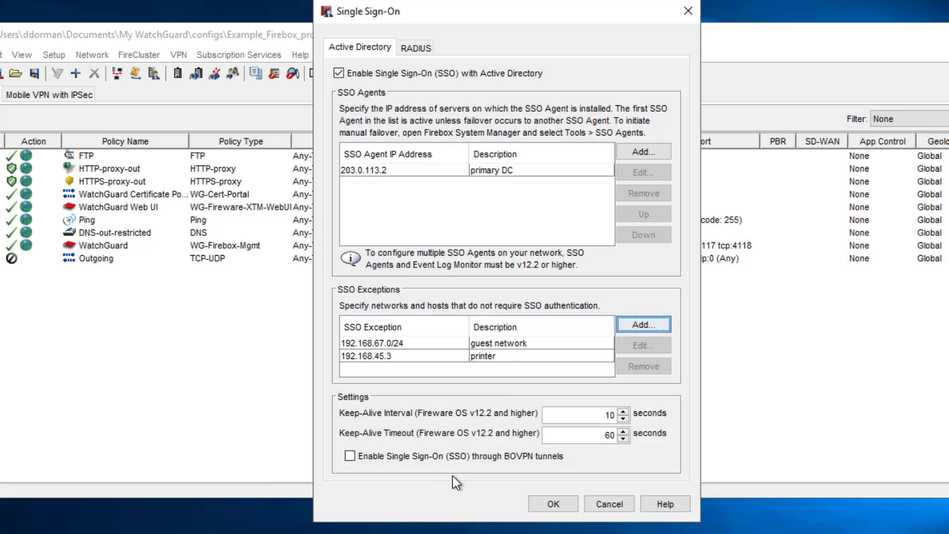
mouse_move(493, 497)
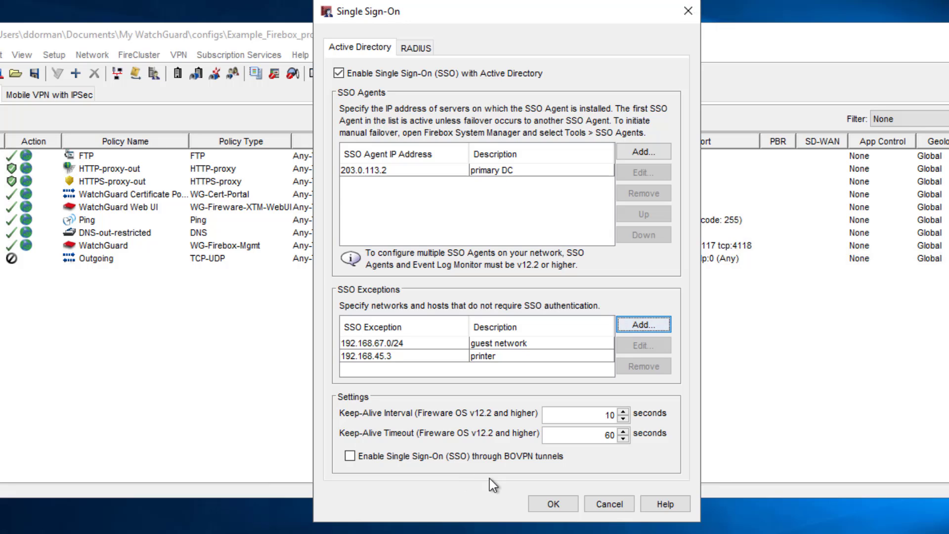
mouse_move(669, 430)
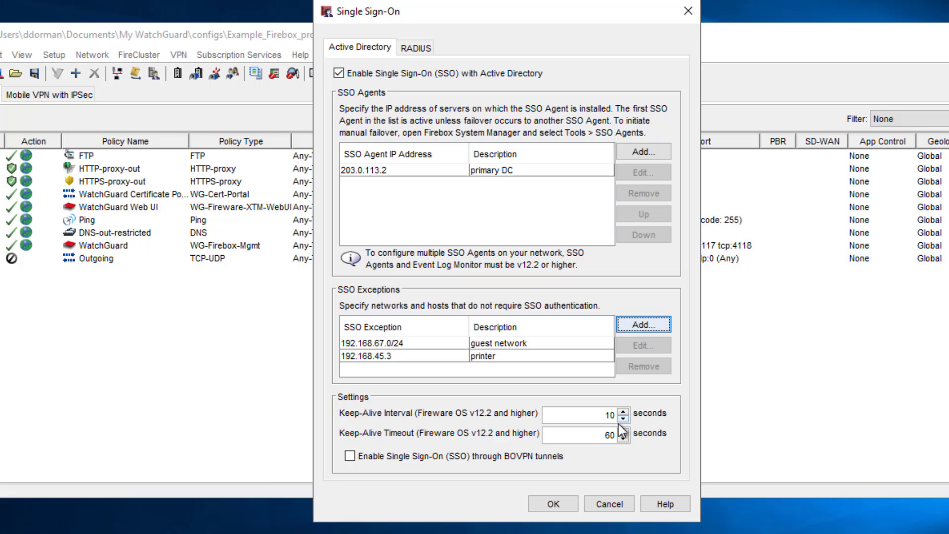
mouse_move(623, 433)
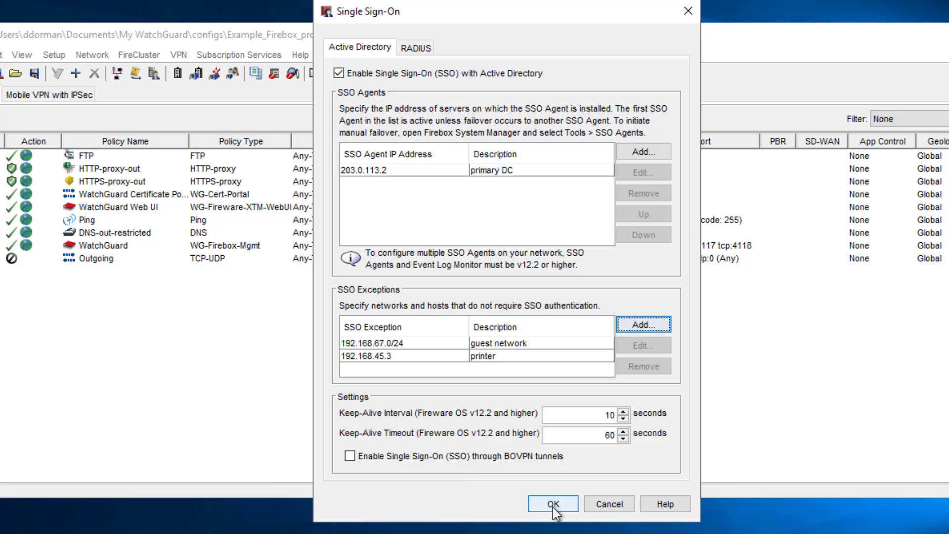
Save the SSO settings and highlight the WatchGuard Authentication Gateway service in Services
click(550, 503)
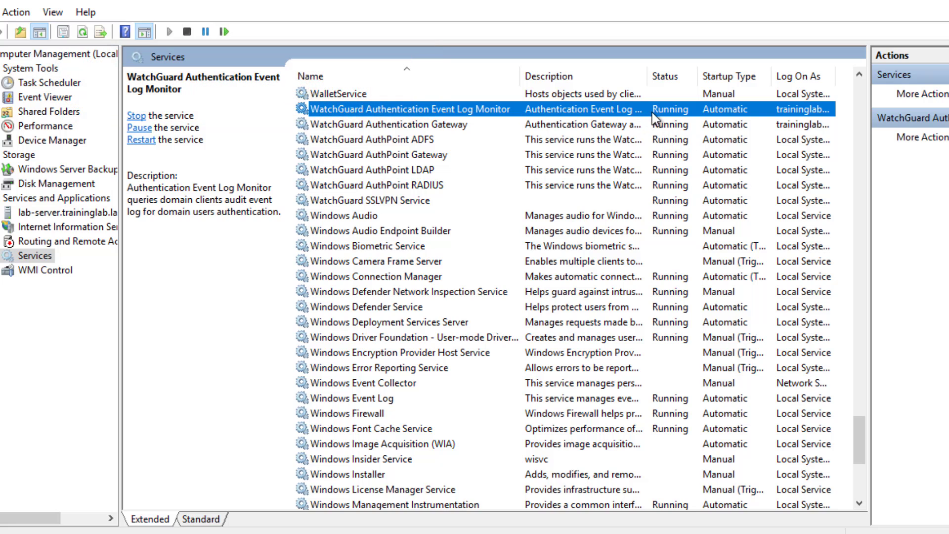
mouse_move(471, 117)
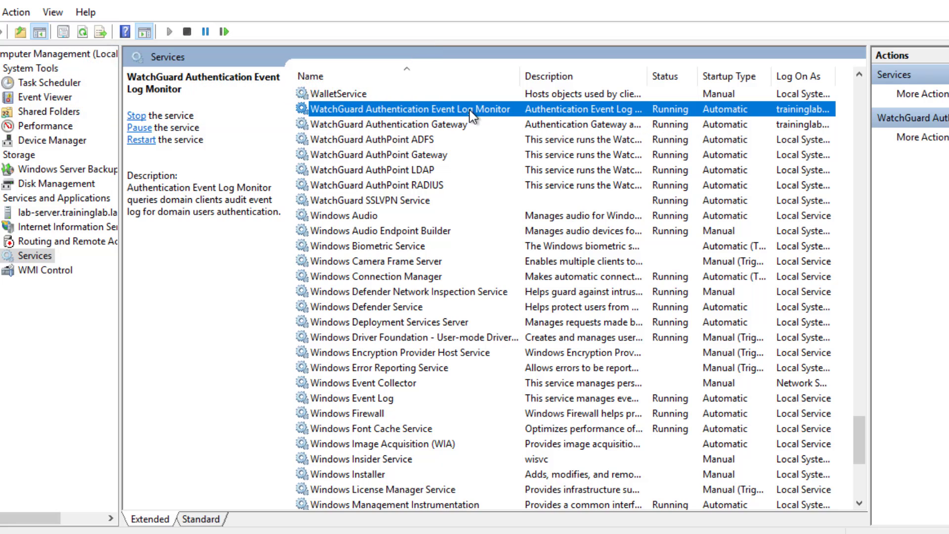
mouse_move(481, 139)
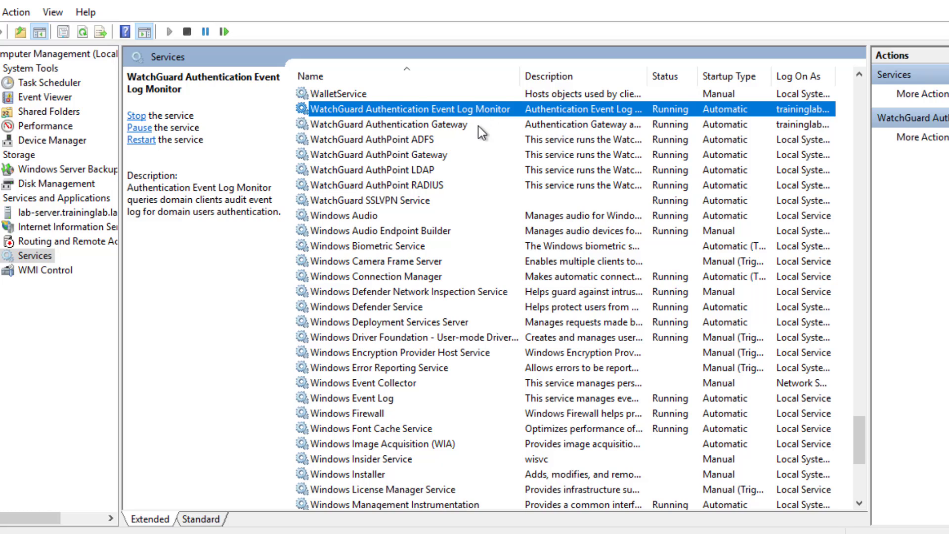
click(379, 125)
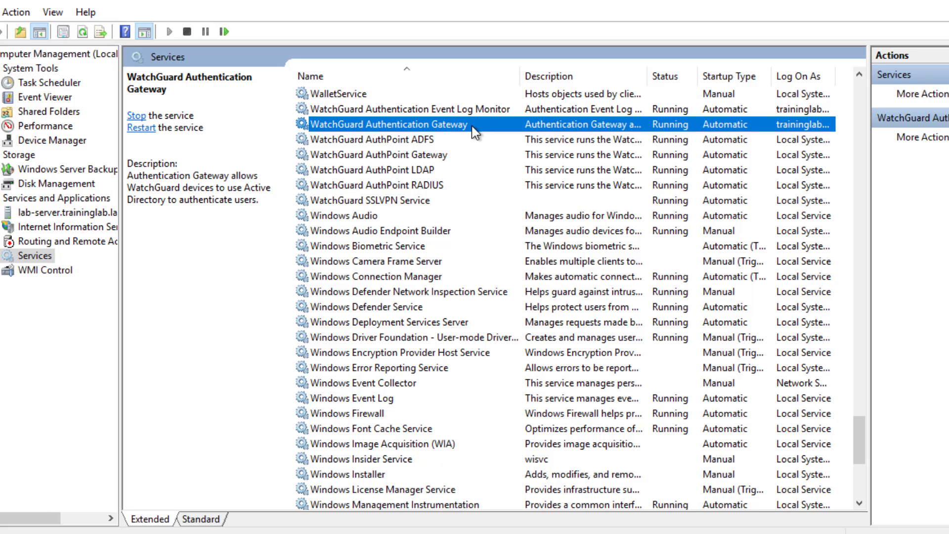
mouse_move(760, 127)
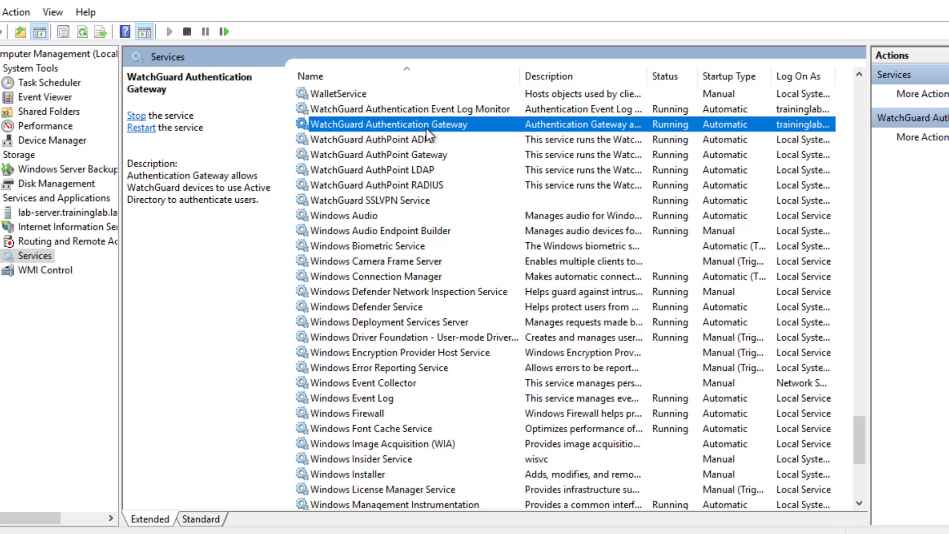
mouse_move(469, 141)
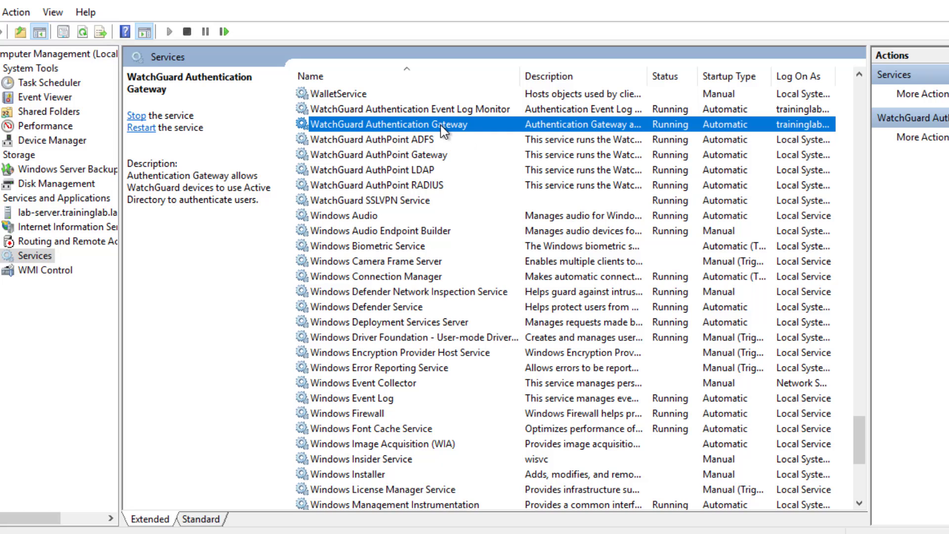
Review the Log On account of the WatchGuard Authentication Gateway service properties
double_click(386, 124)
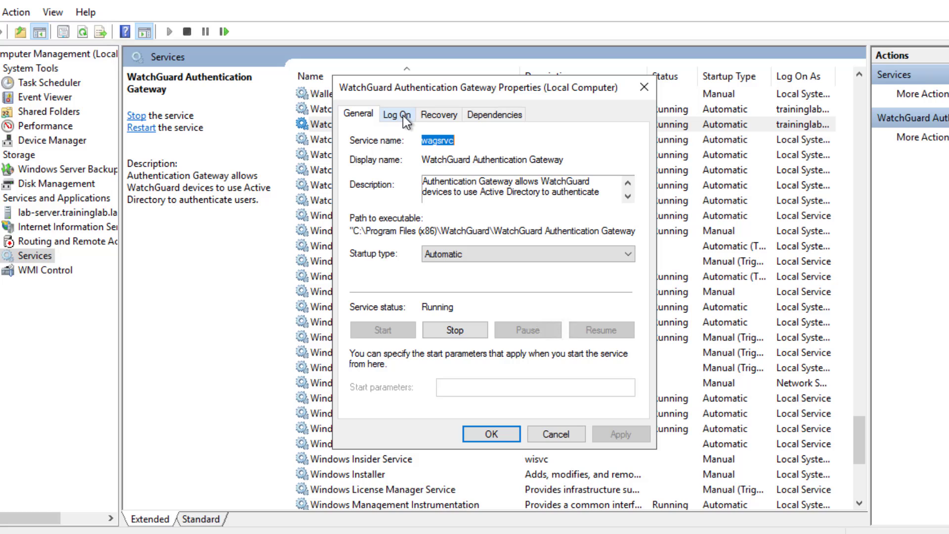
click(397, 115)
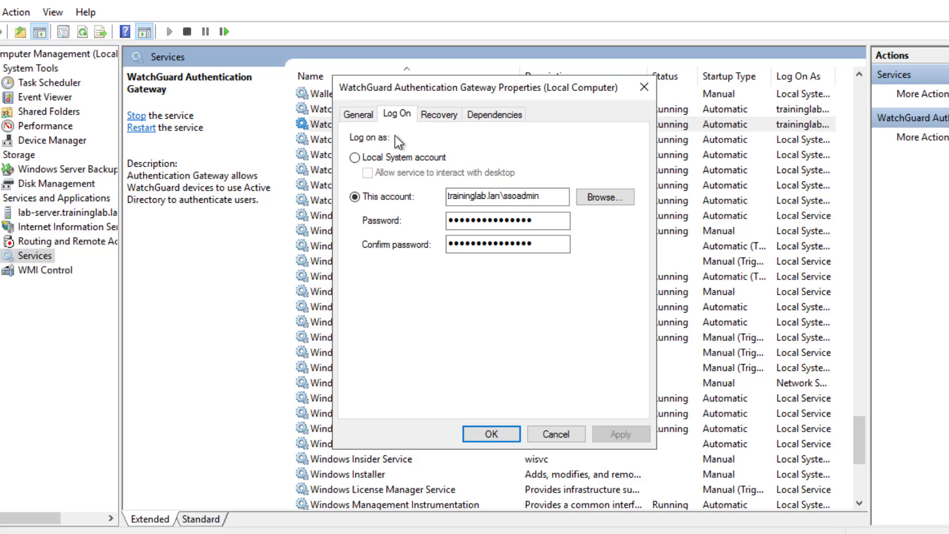
mouse_move(519, 218)
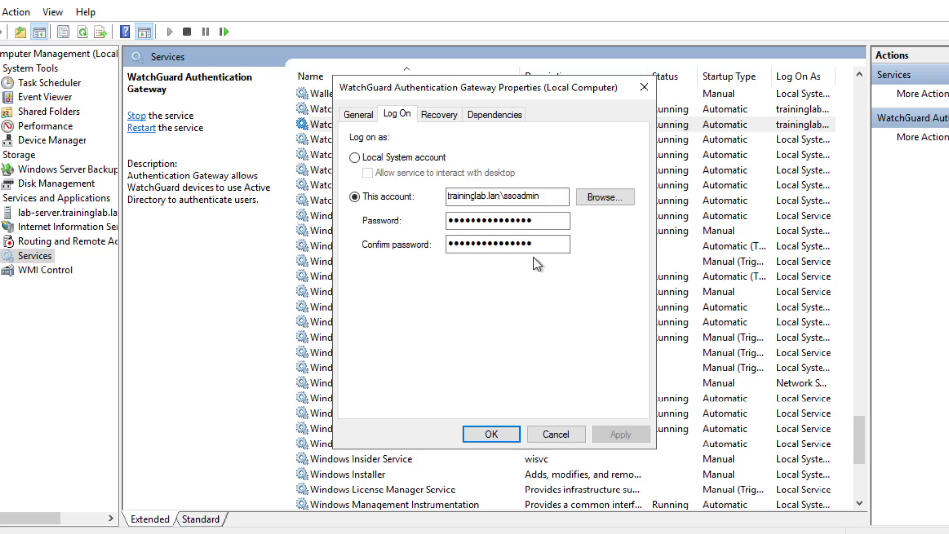
mouse_move(553, 220)
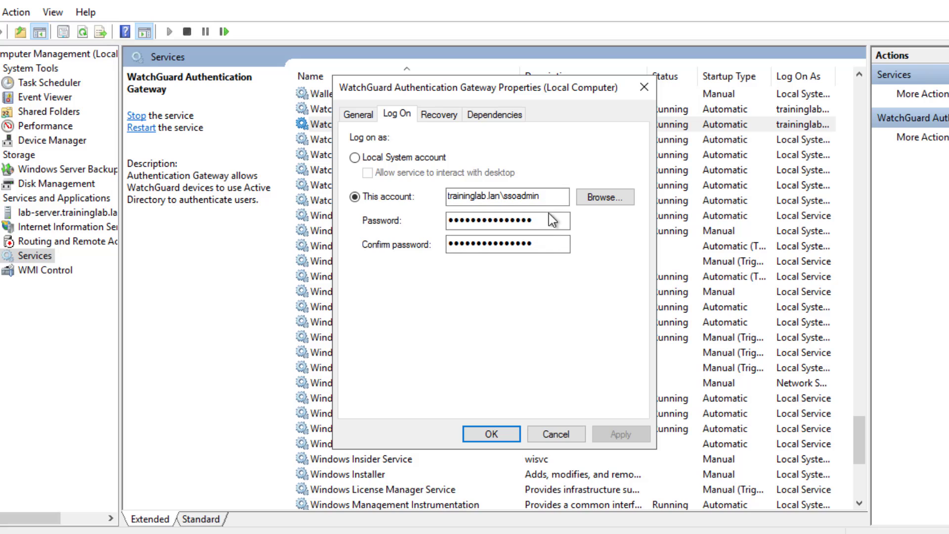
mouse_move(551, 264)
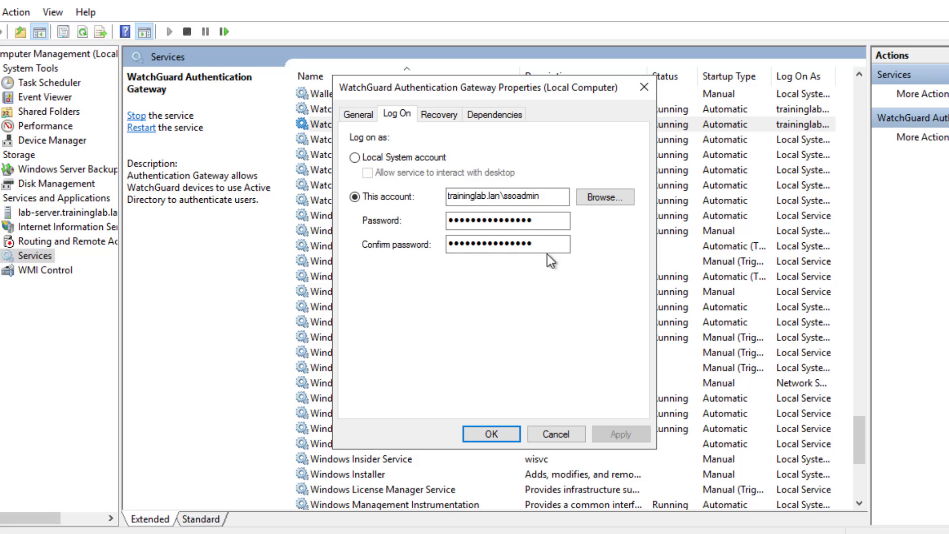
click(491, 434)
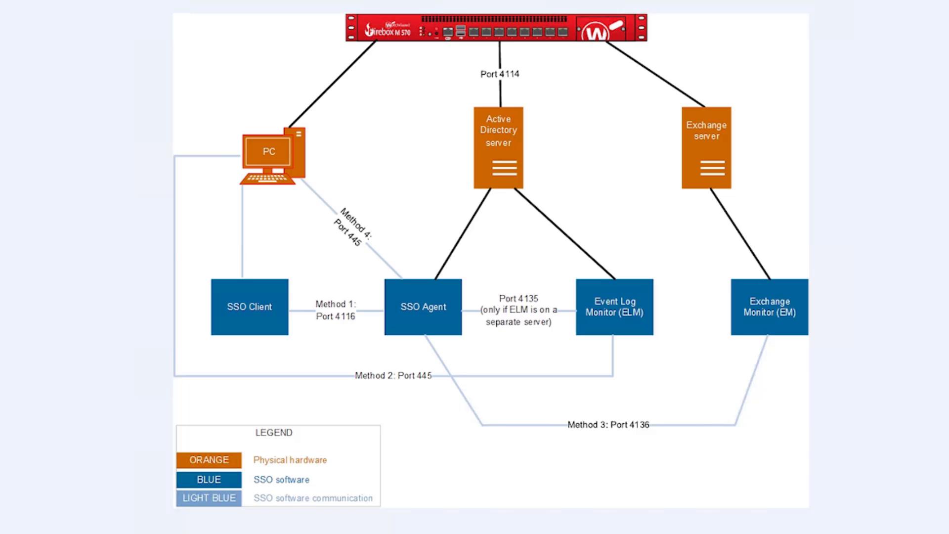
mouse_move(528, 85)
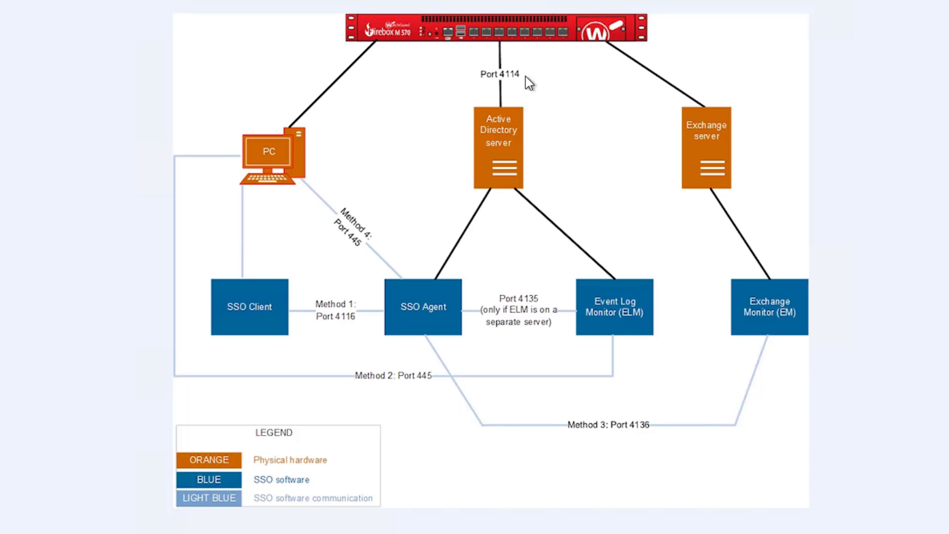
mouse_move(518, 150)
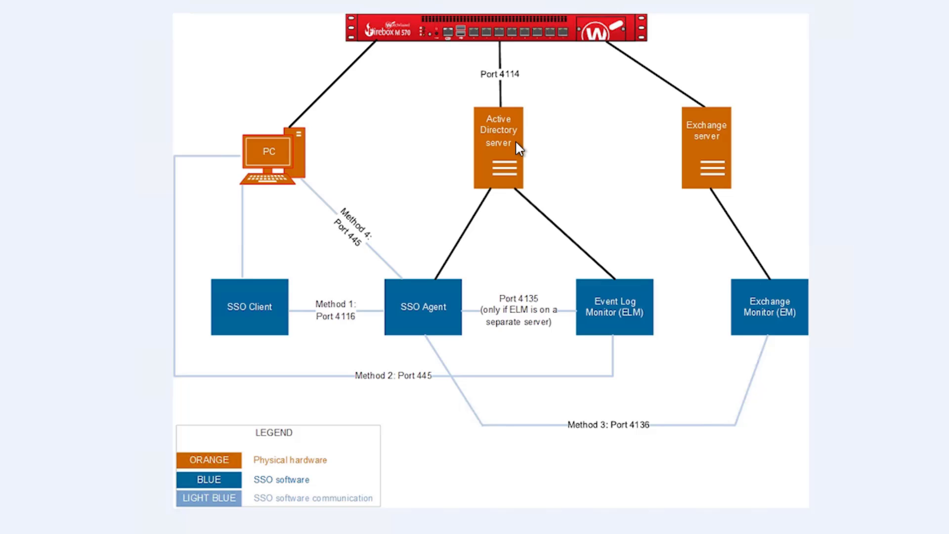
mouse_move(526, 157)
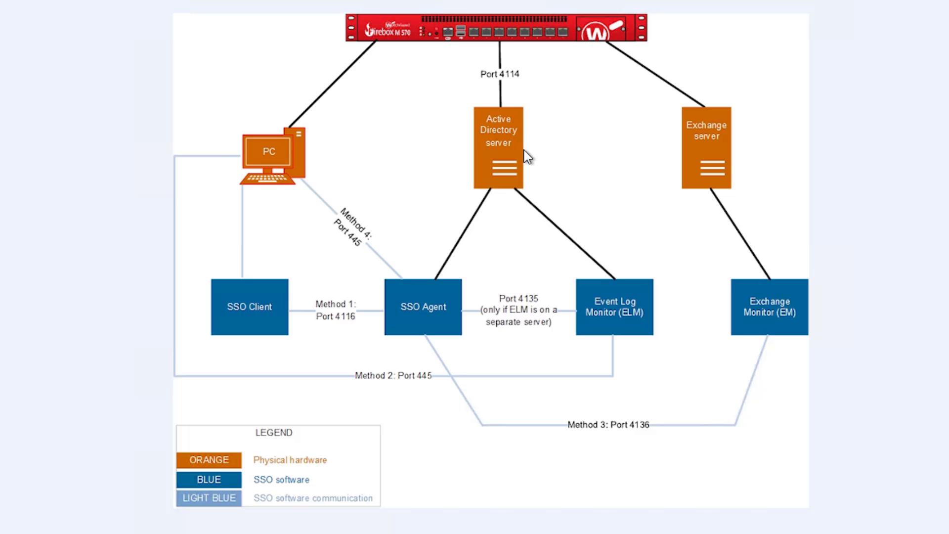
mouse_move(453, 298)
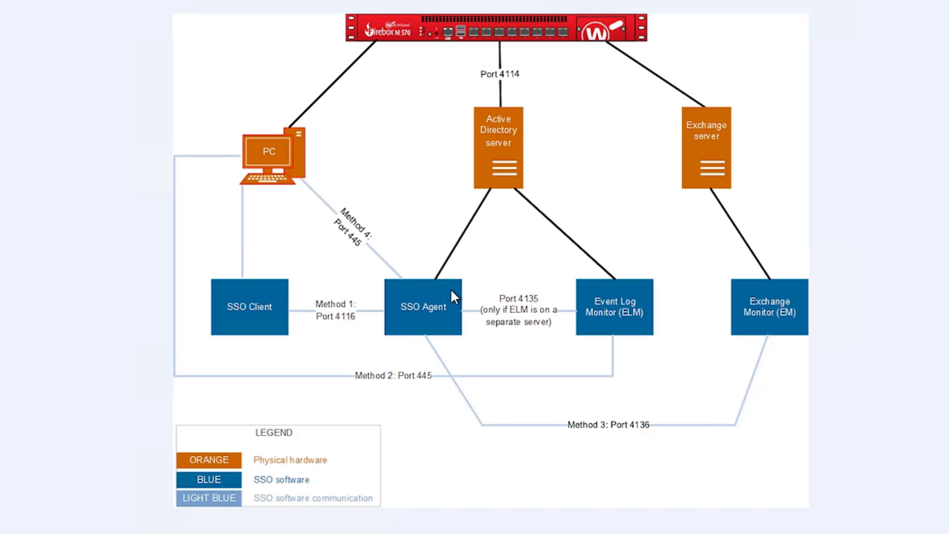
mouse_move(273, 330)
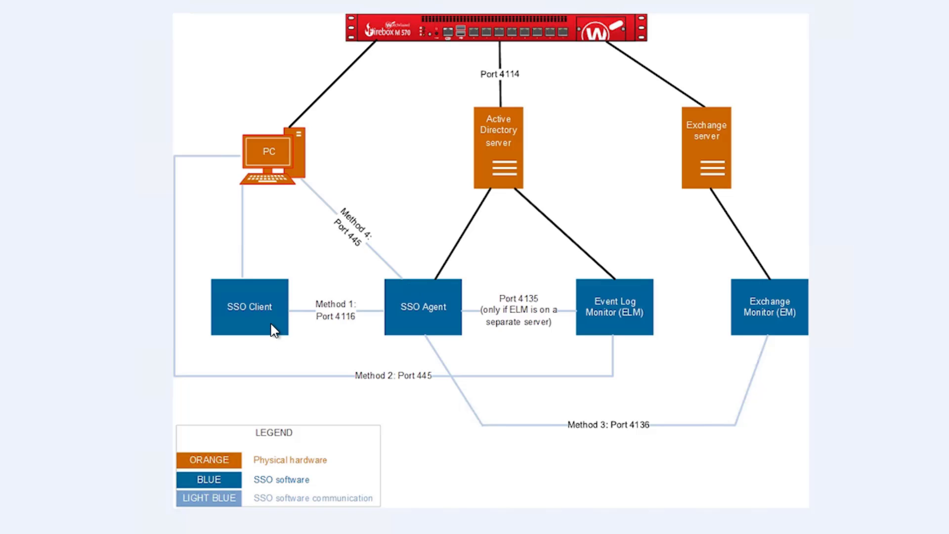
mouse_move(273, 325)
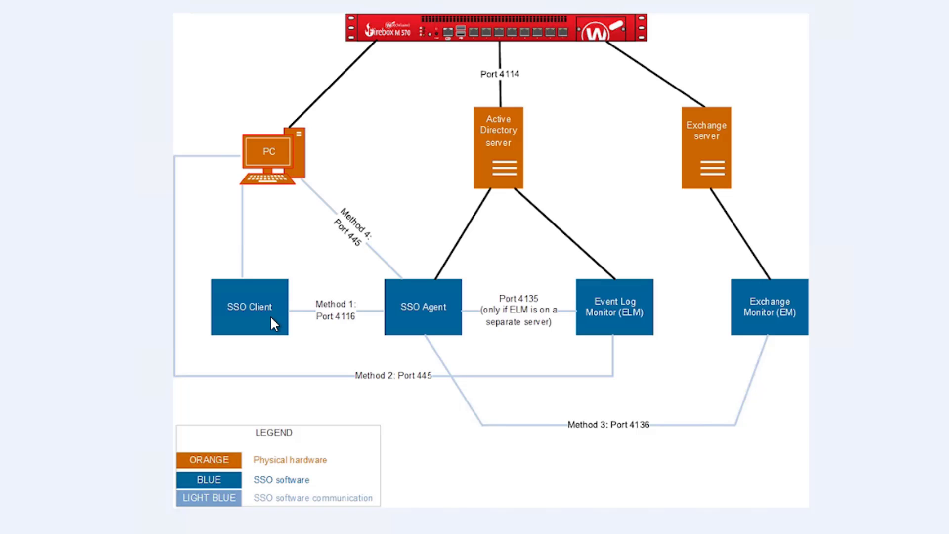
mouse_move(275, 328)
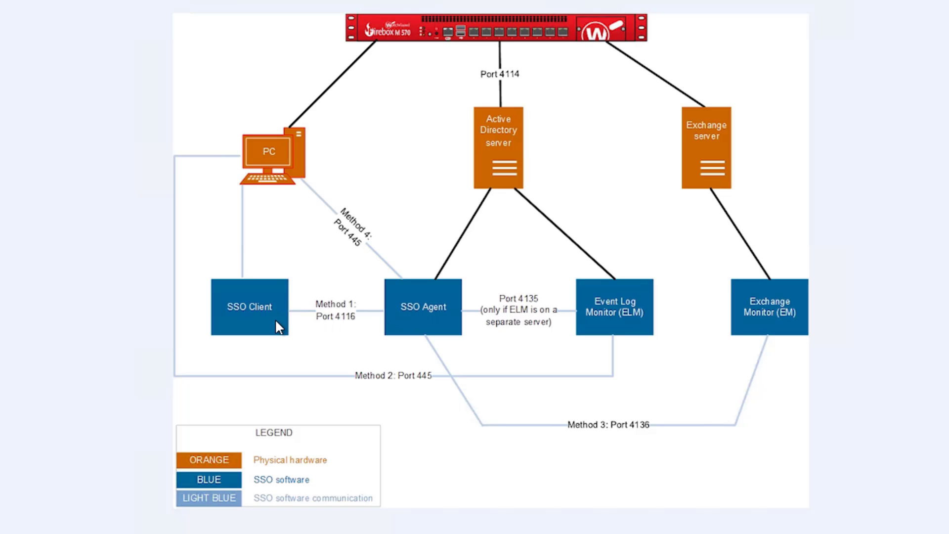
mouse_move(439, 392)
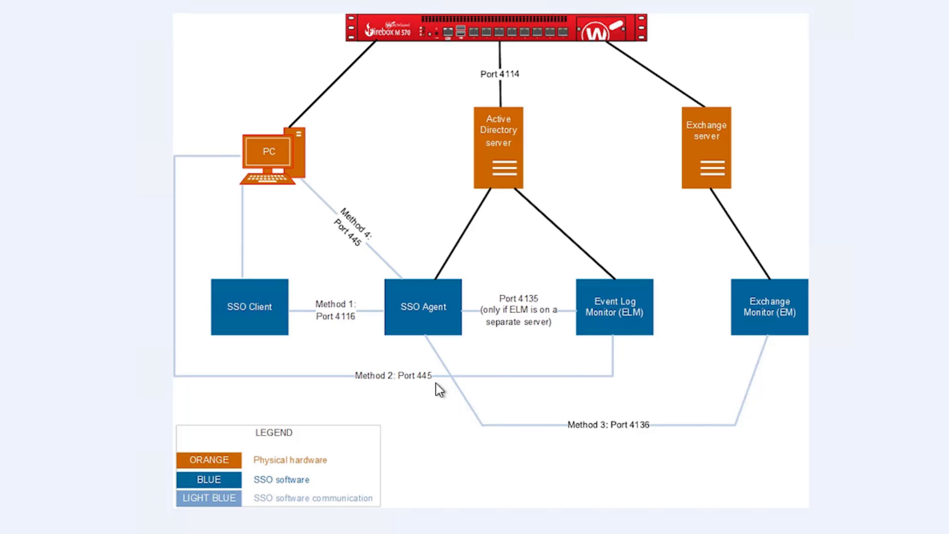
mouse_move(271, 164)
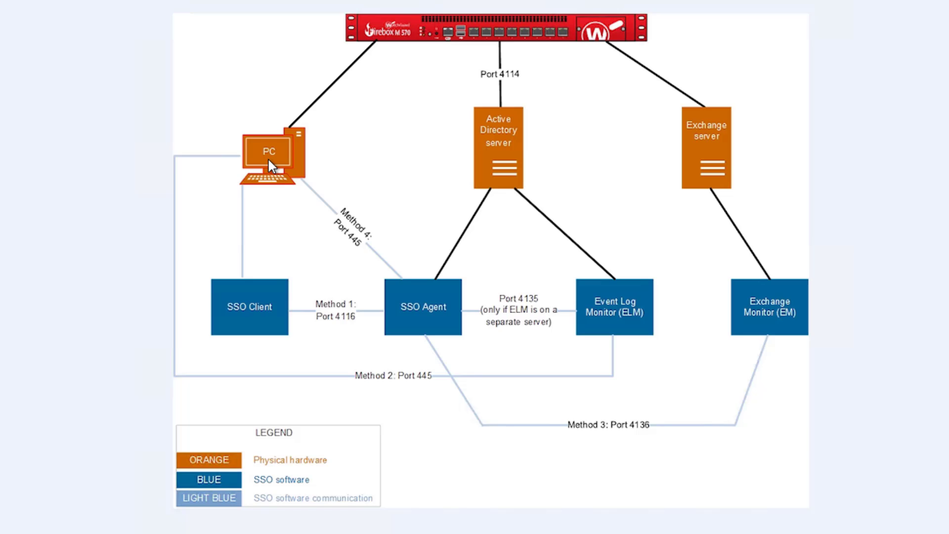
mouse_move(318, 405)
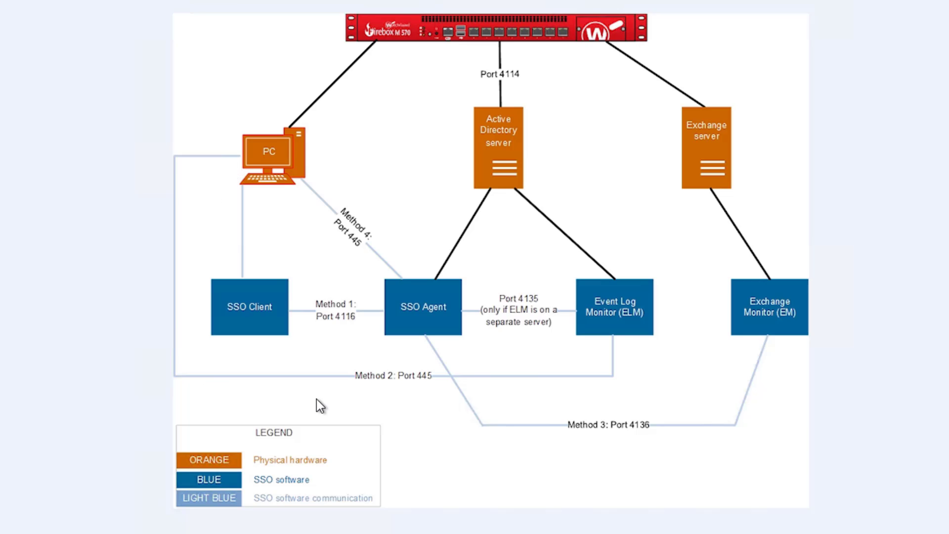
mouse_move(642, 360)
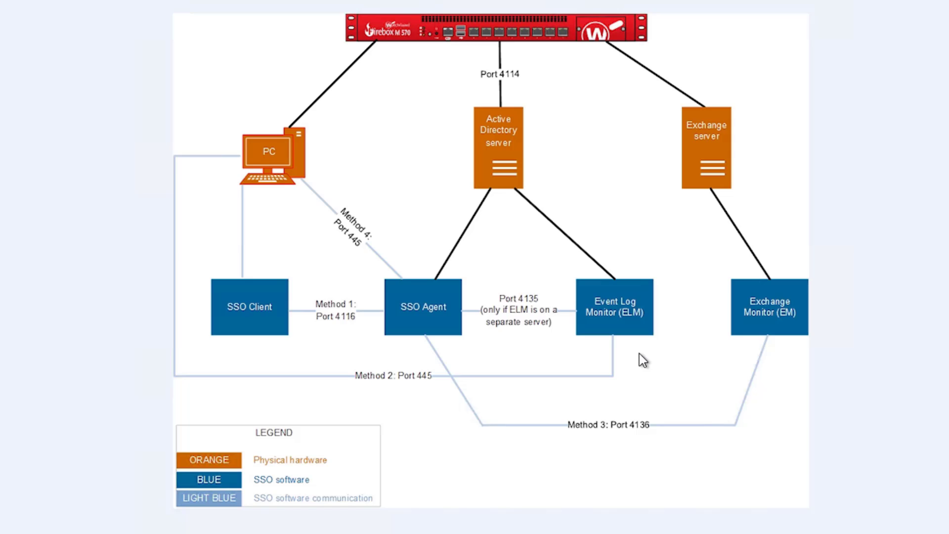
mouse_move(729, 329)
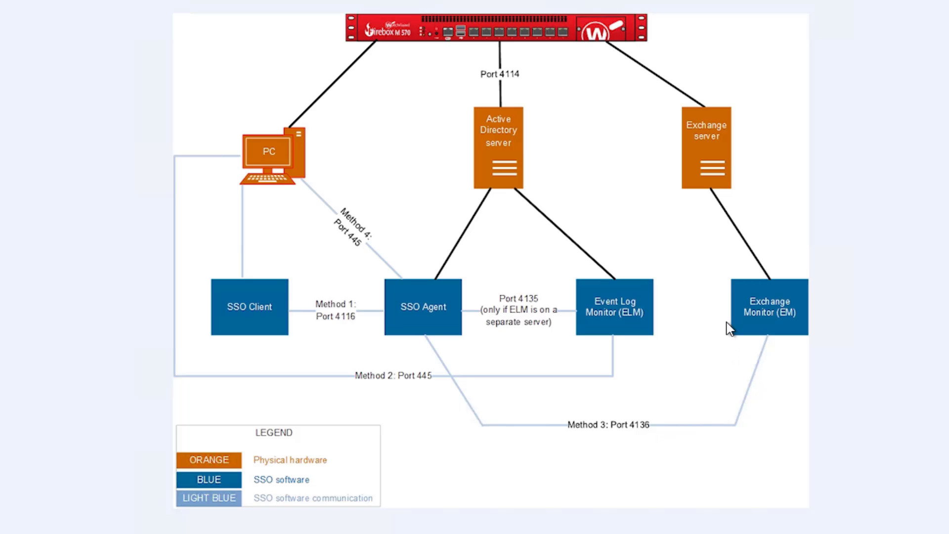
mouse_move(703, 215)
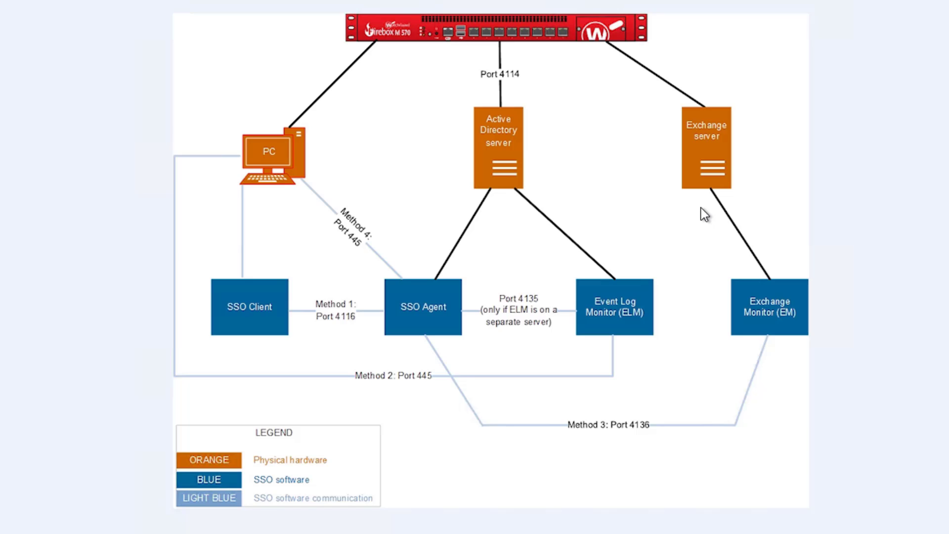
mouse_move(710, 311)
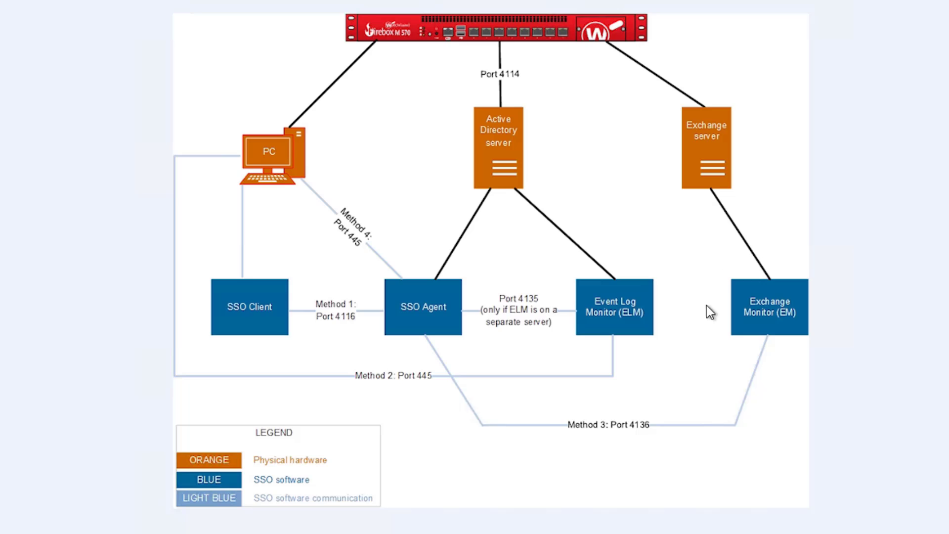
mouse_move(292, 192)
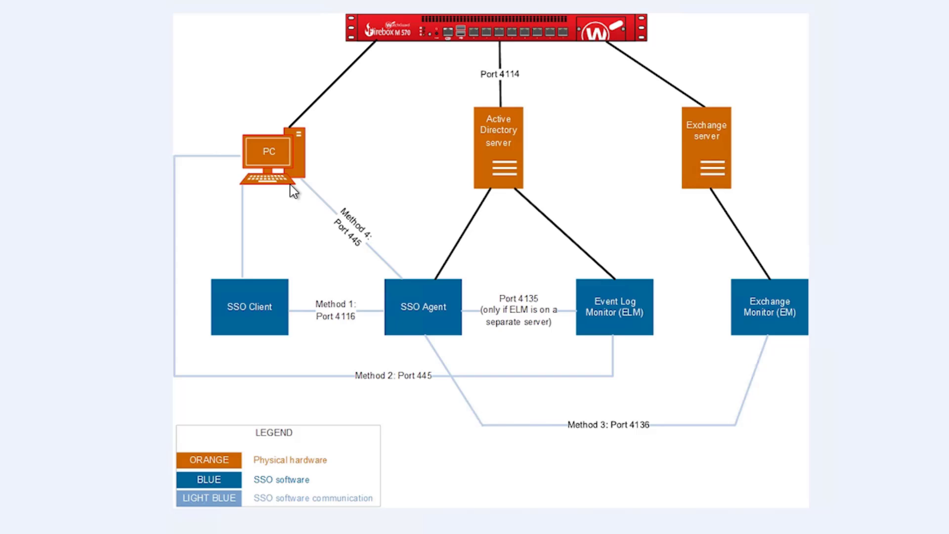
mouse_move(294, 197)
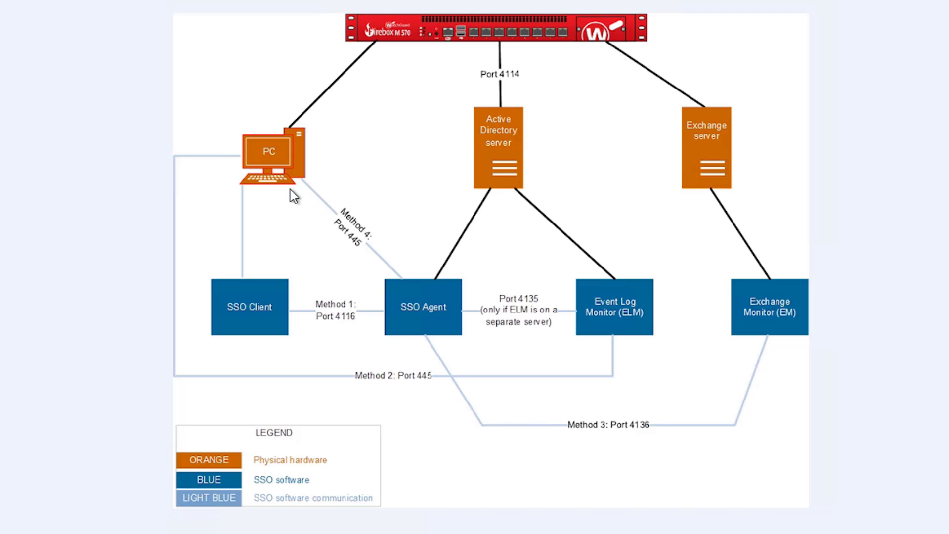
mouse_move(341, 269)
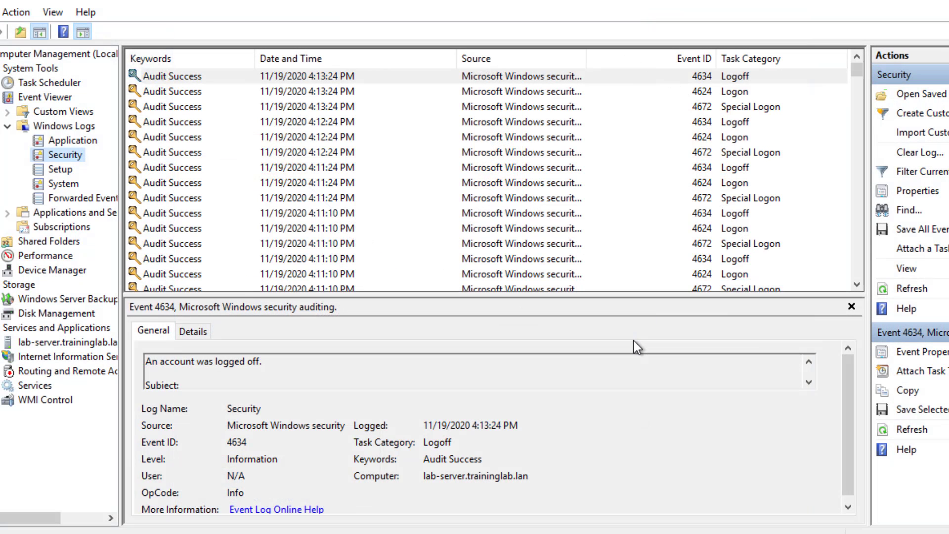
mouse_move(767, 46)
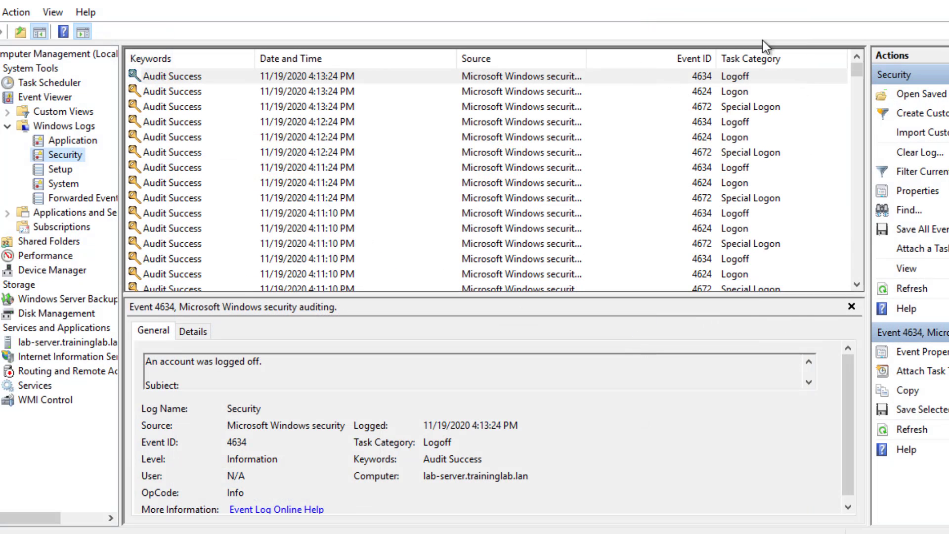
mouse_move(694, 105)
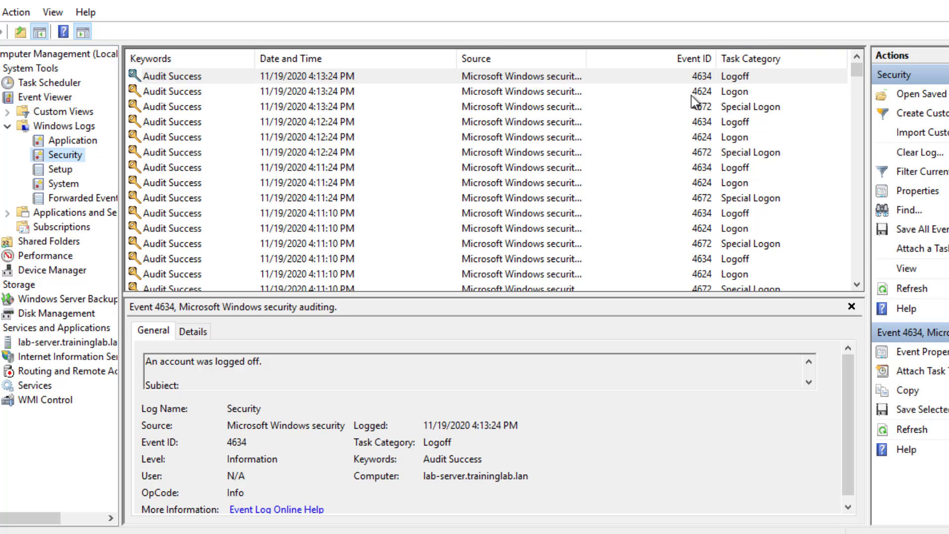
mouse_move(720, 97)
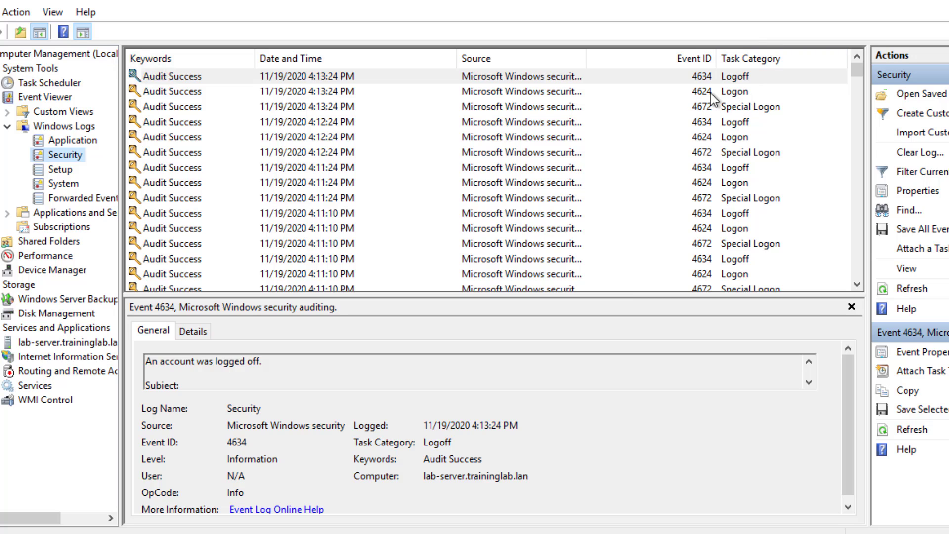
mouse_move(715, 79)
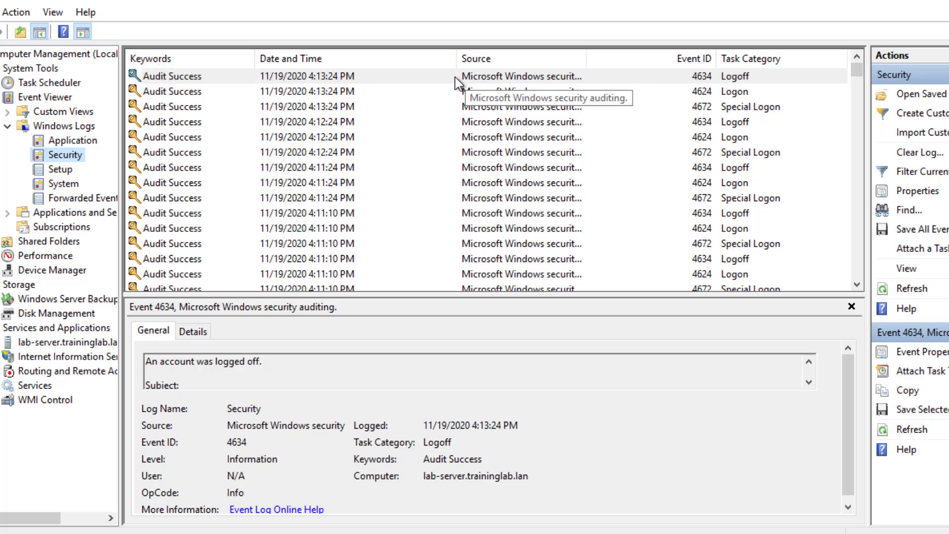
mouse_move(372, 98)
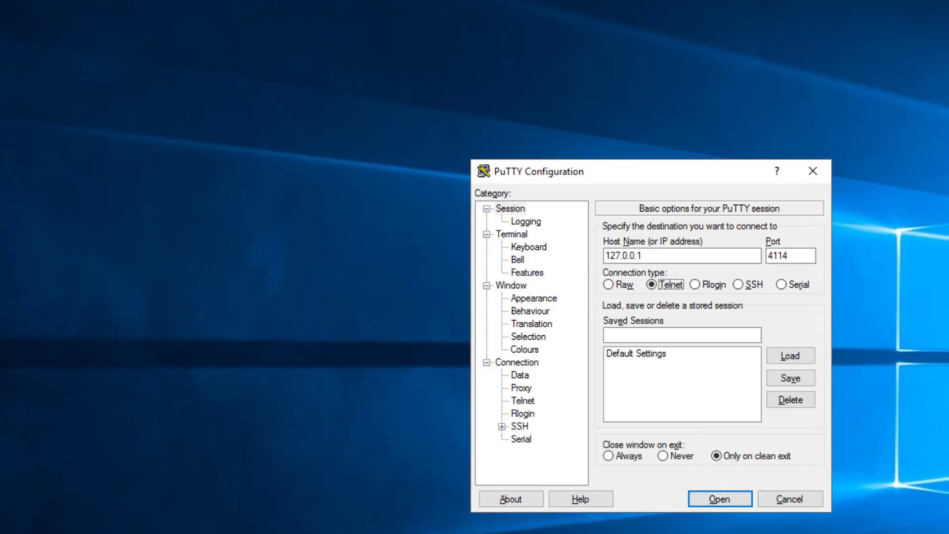
mouse_move(789, 269)
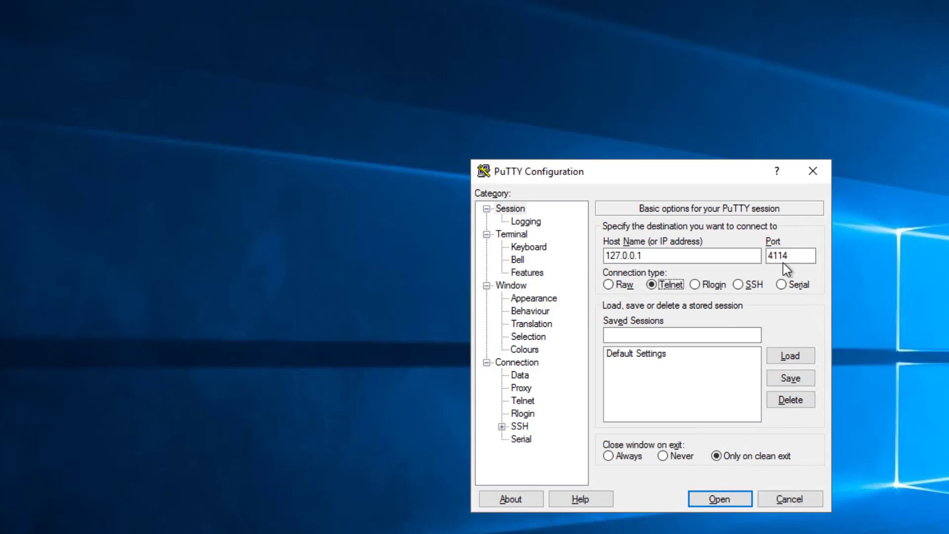
click(722, 498)
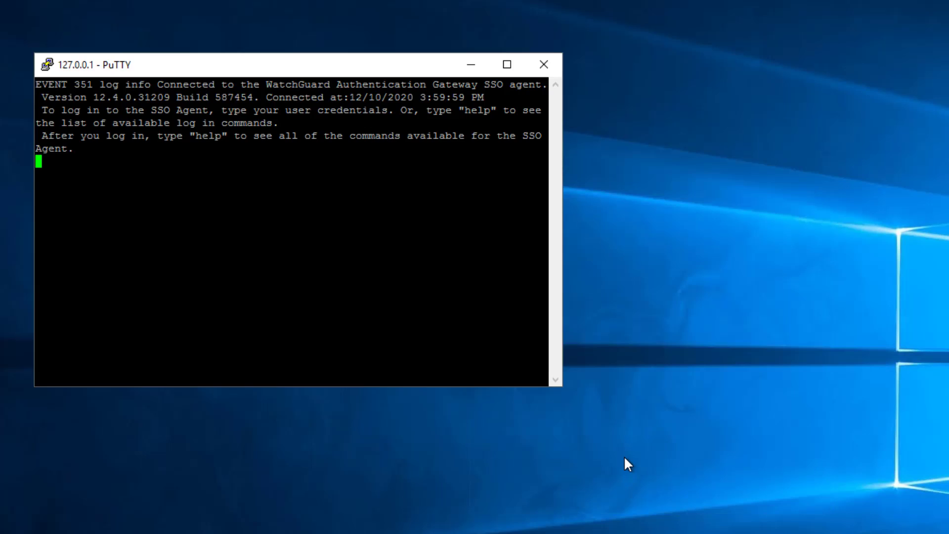
text(l)
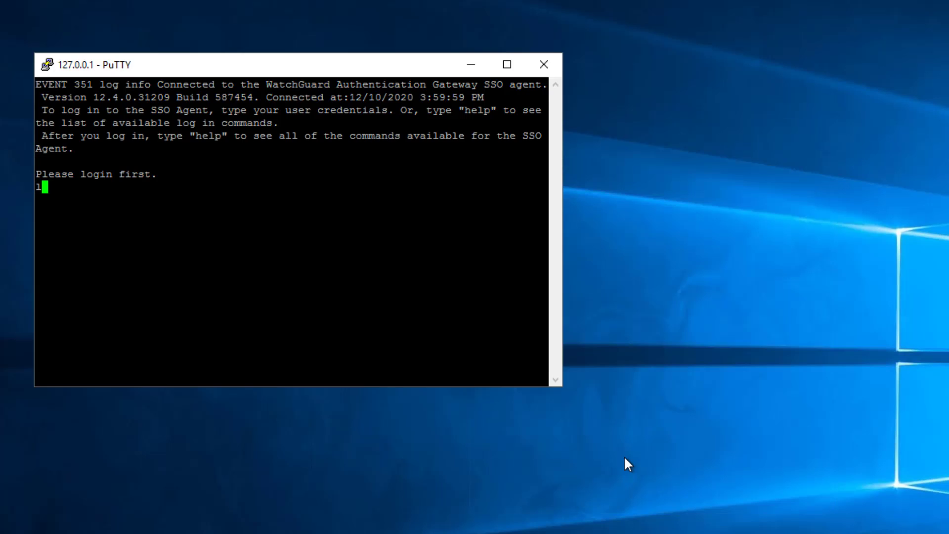
text(ogin ad)
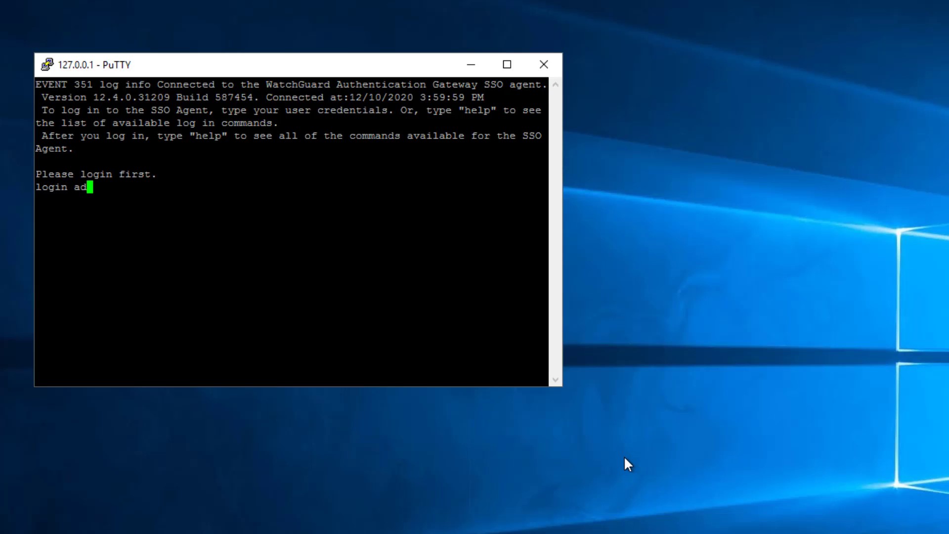
text(min)
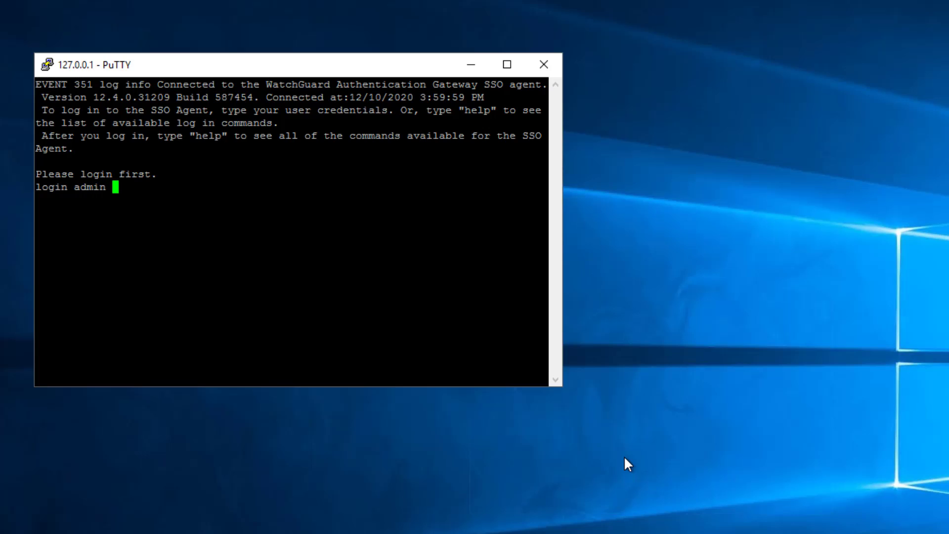
text(read)
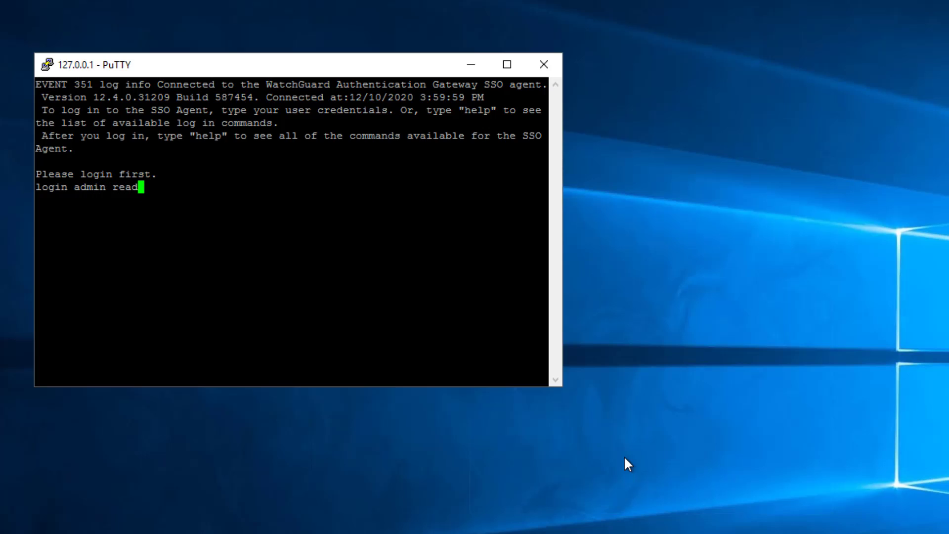
text(write)
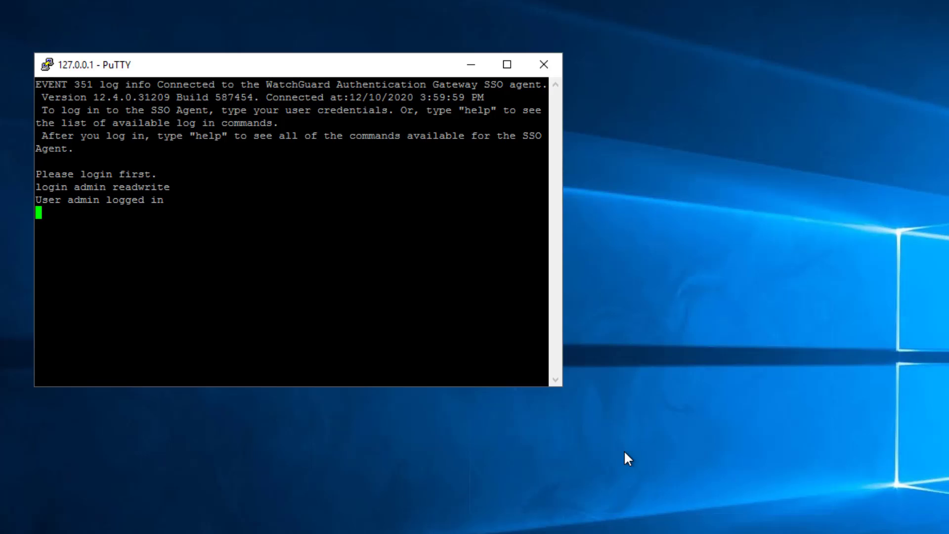
text(help)
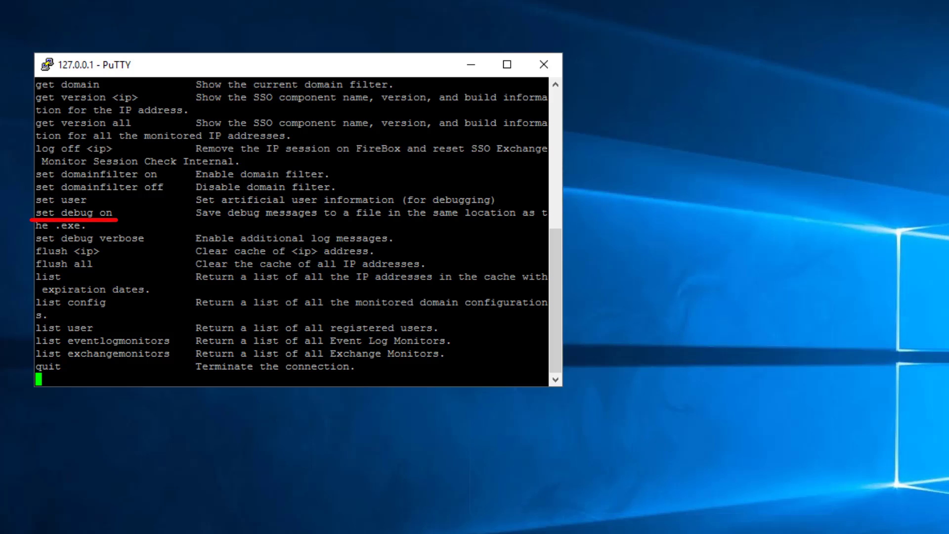
Enable SSO Agent debug logging to wagsrvc.log with 'set debug on', then turn it off again
text(set debug on)
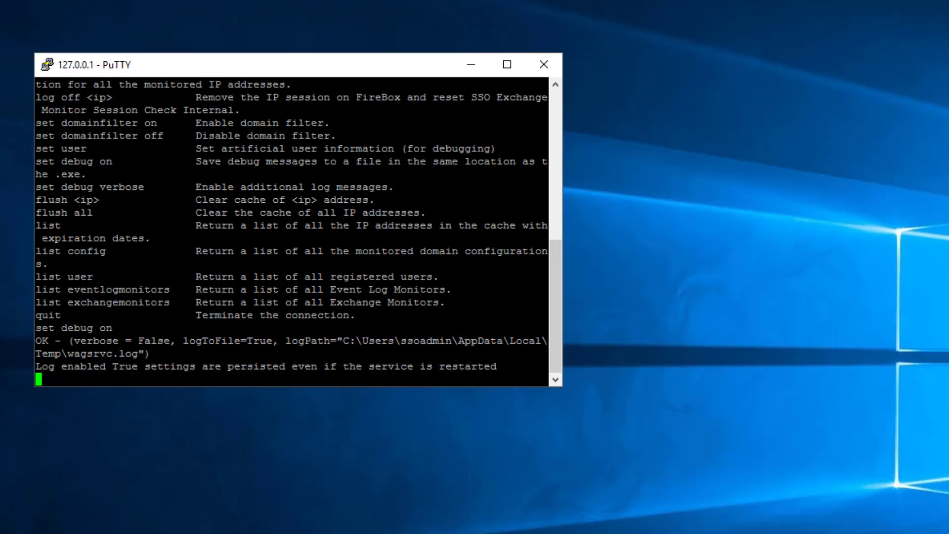
text(set debug of)
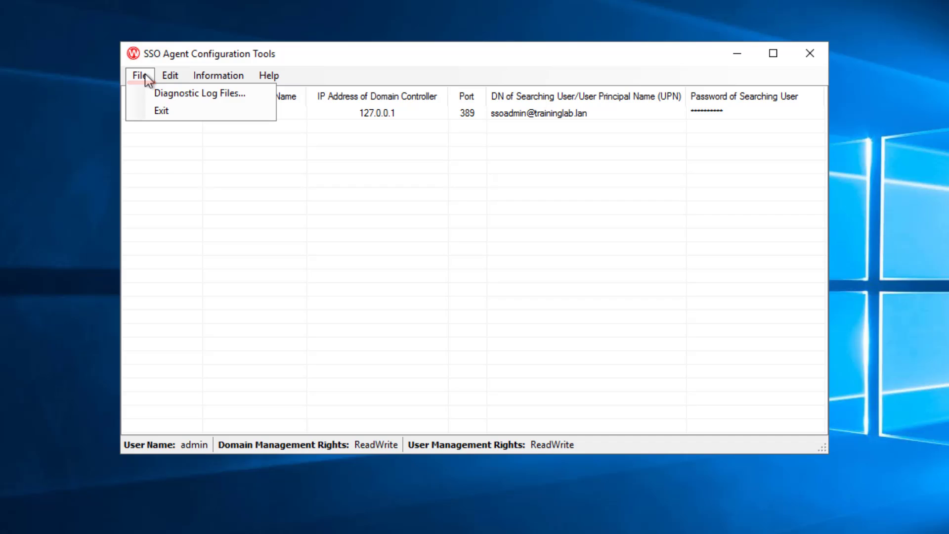
mouse_move(185, 97)
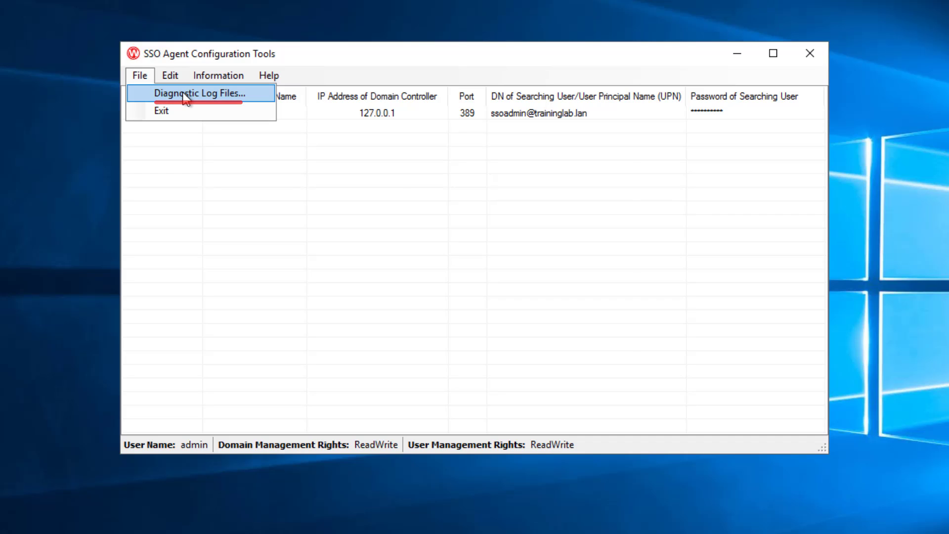
Download diagnostic logs for SSO Agent, Event Log Monitor, Exchange Monitor and SSO Client
click(199, 93)
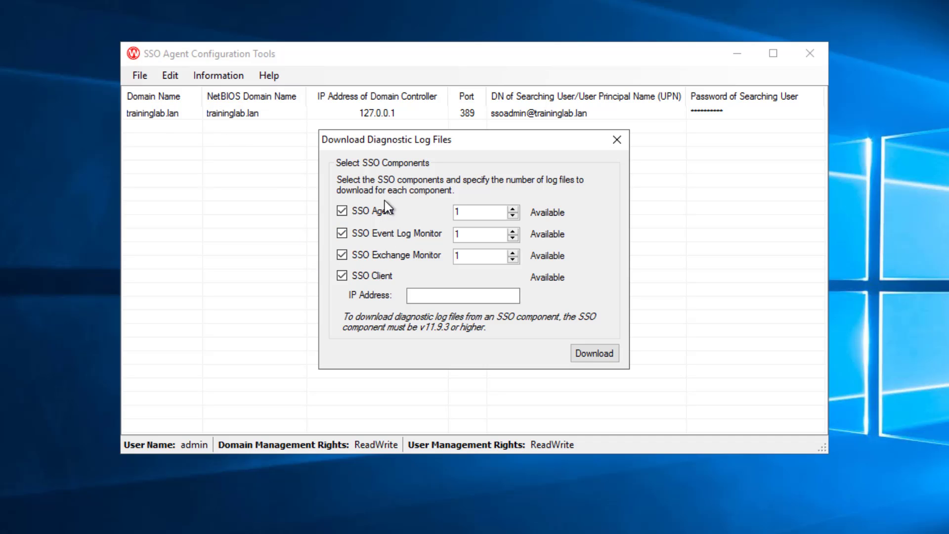
mouse_move(388, 208)
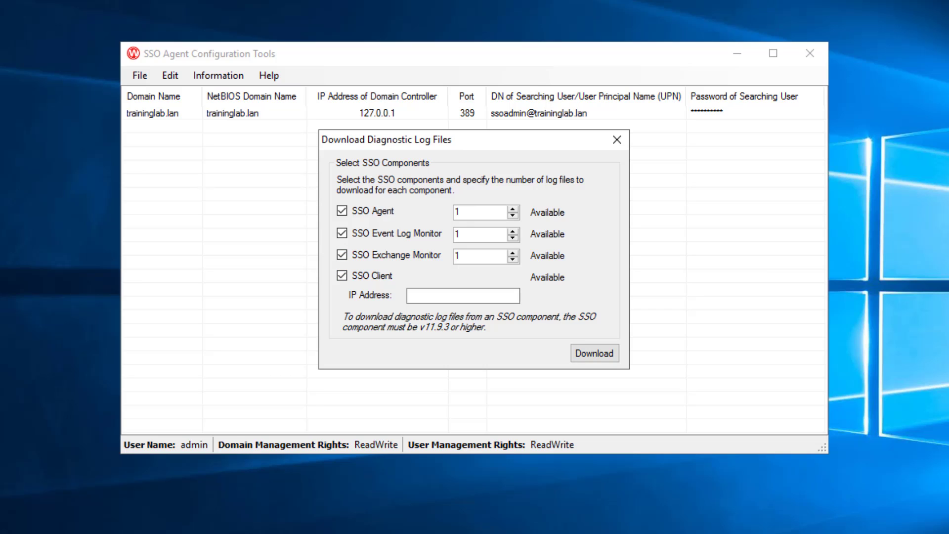
click(462, 296)
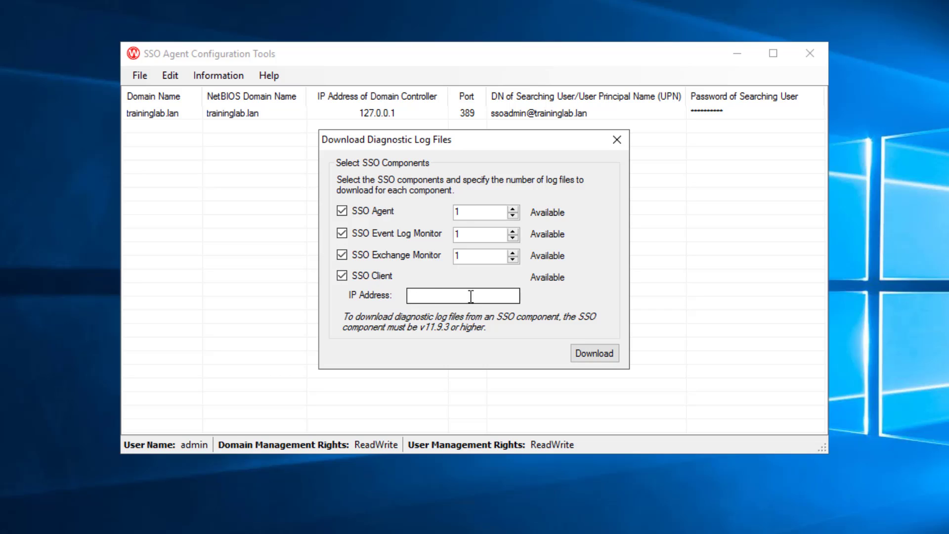
mouse_move(477, 295)
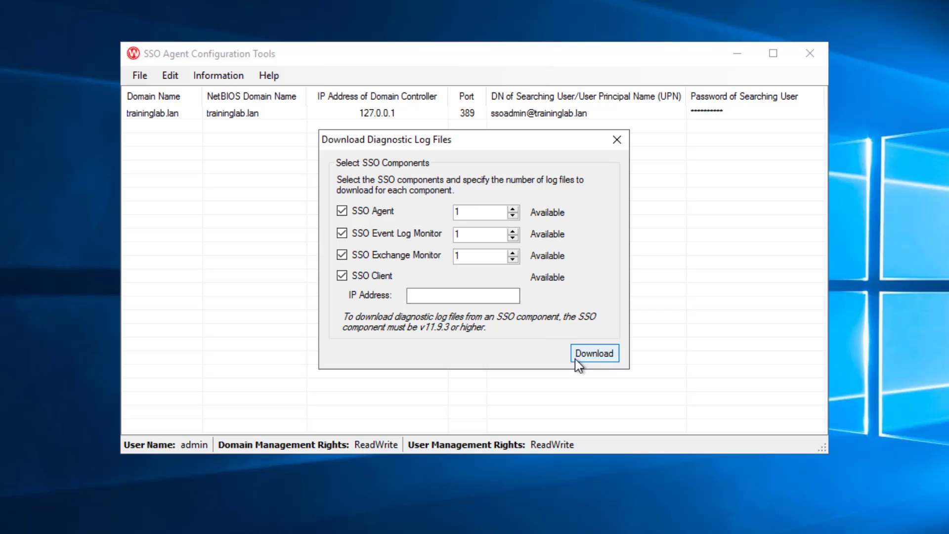
click(595, 353)
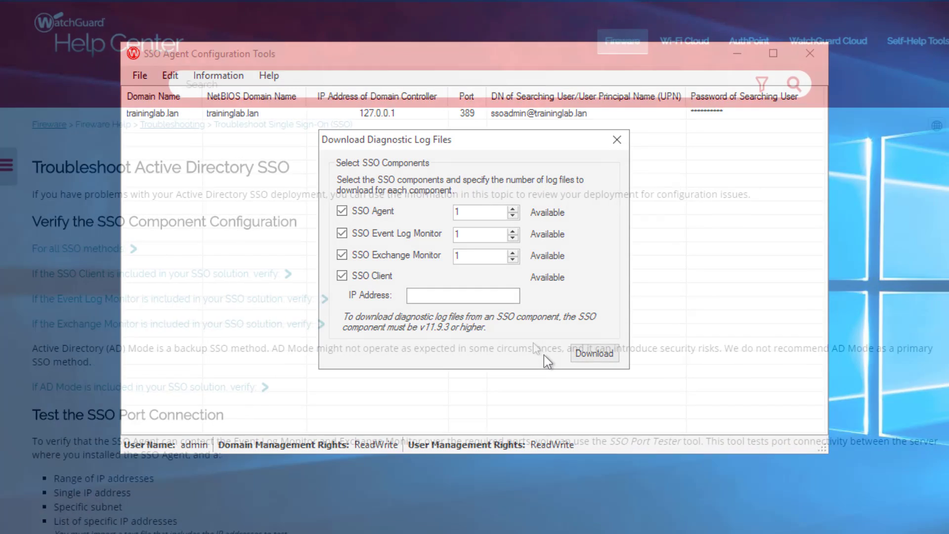
Expand Common Error Messages on the Troubleshoot AD SSO page, showing Access Denied and Unknown User
click(616, 140)
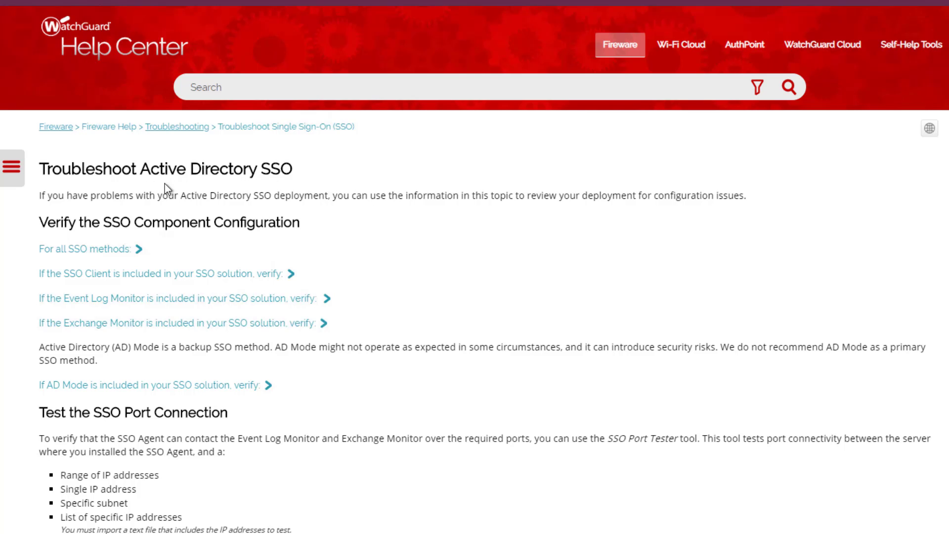
mouse_move(510, 298)
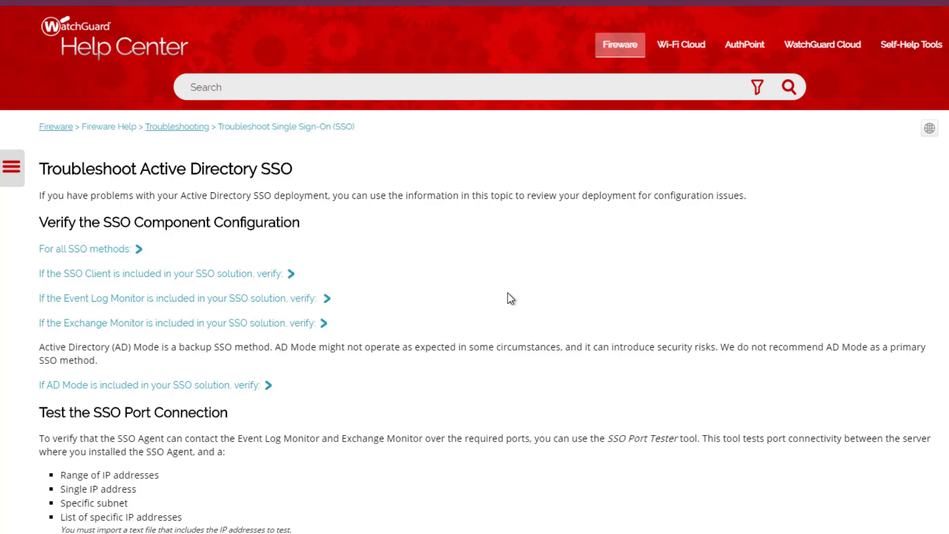
scroll(down, 3)
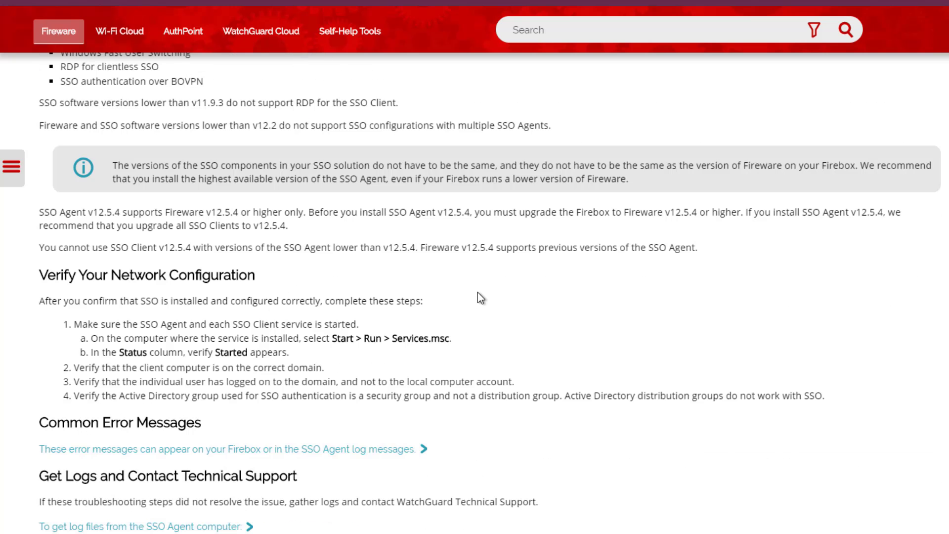
scroll(down, 3)
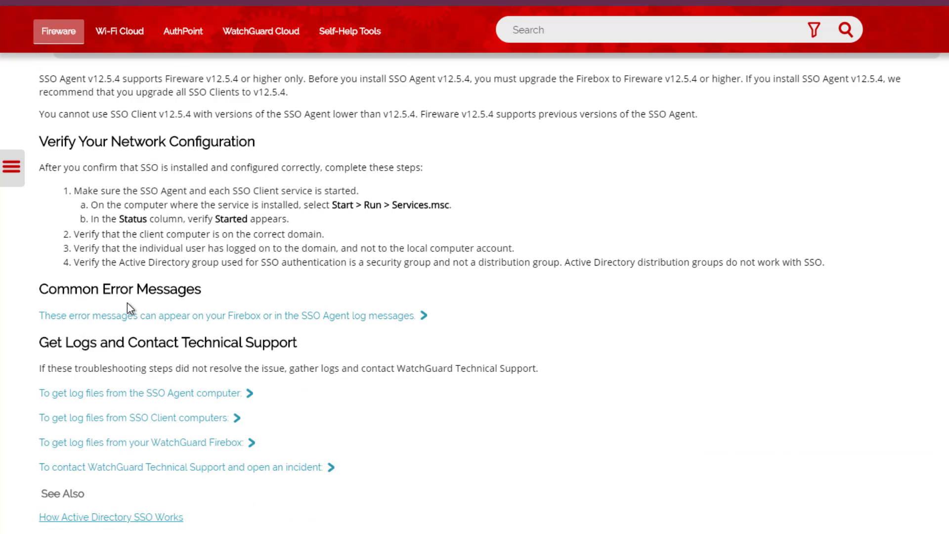
click(228, 316)
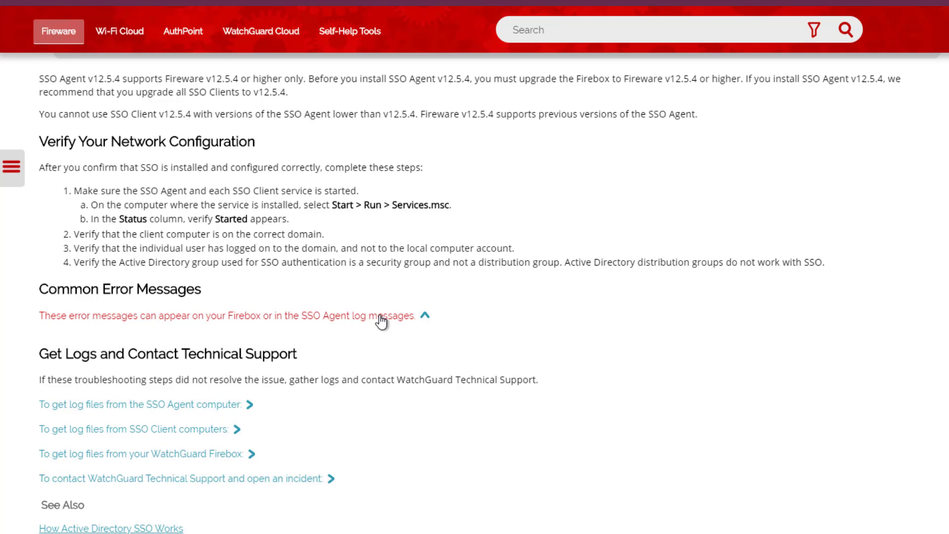
click(384, 321)
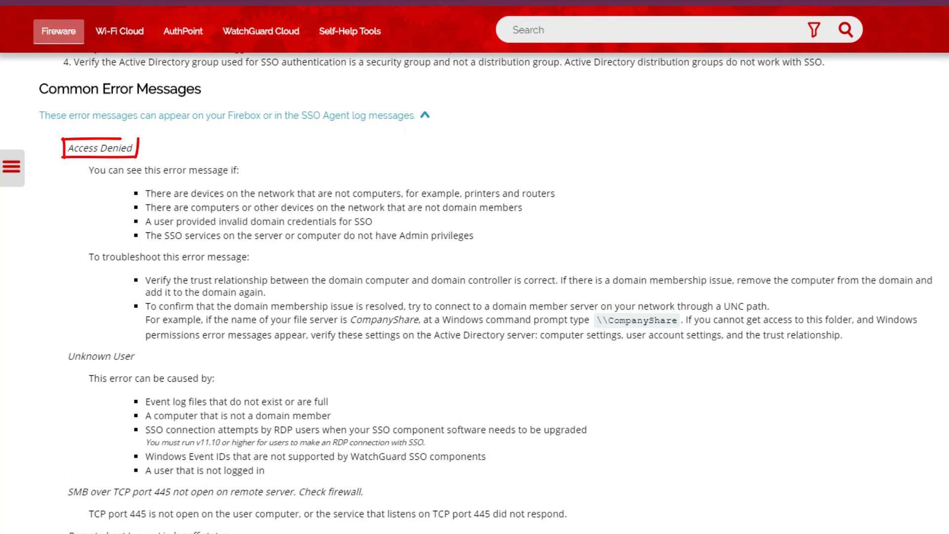